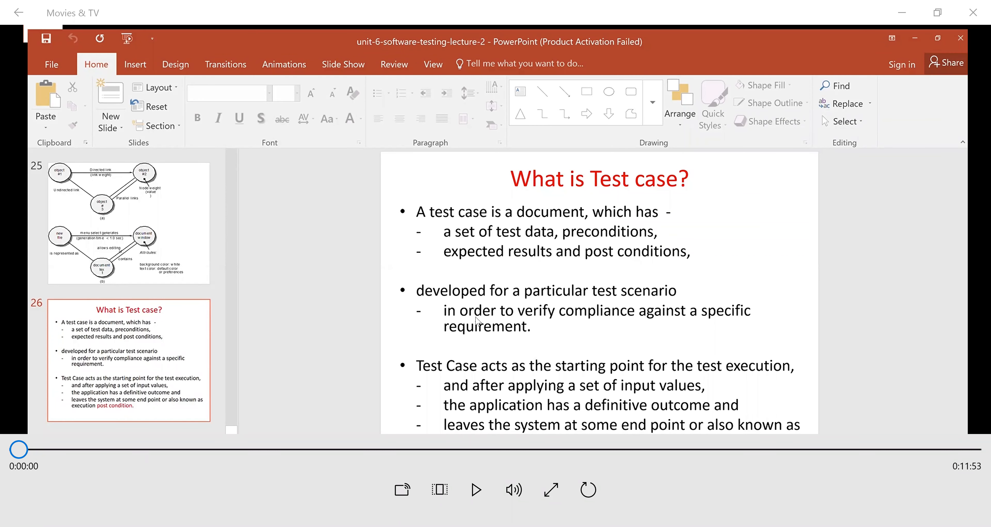
pyautogui.moveTo(408, 37)
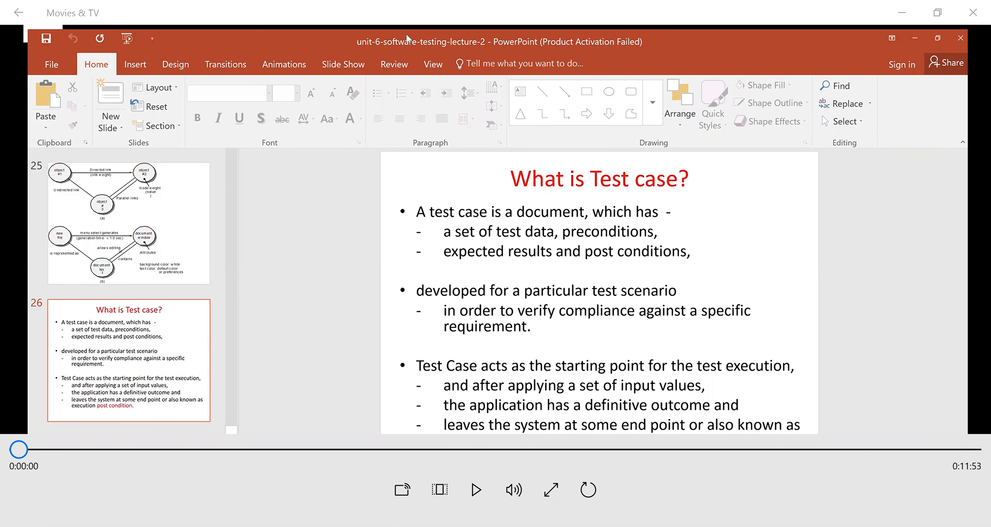
pyautogui.moveTo(347, 269)
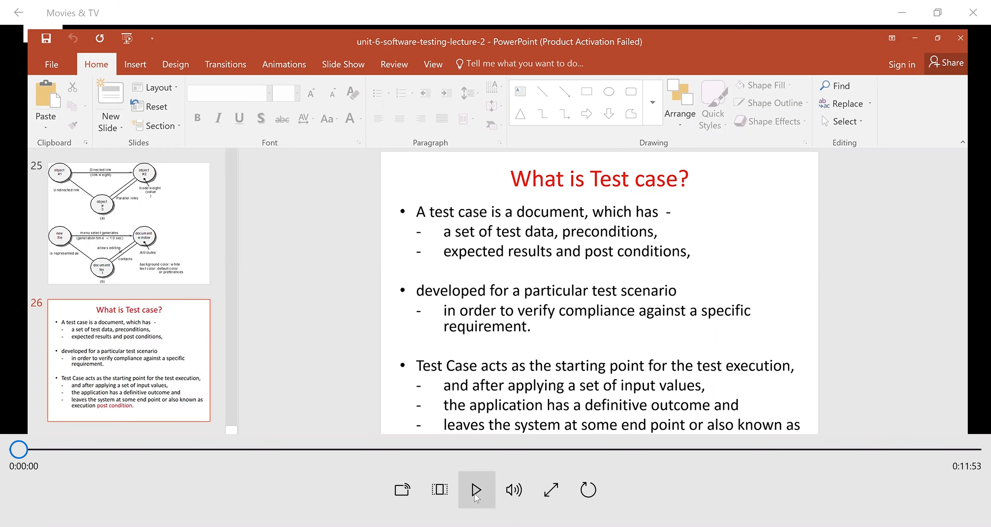
pyautogui.click(477, 490)
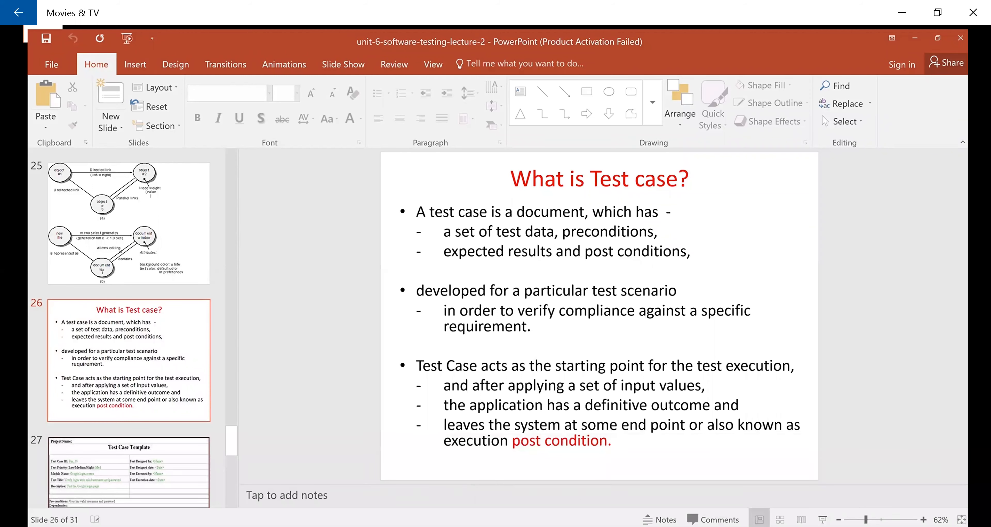
pyautogui.moveTo(761, 322)
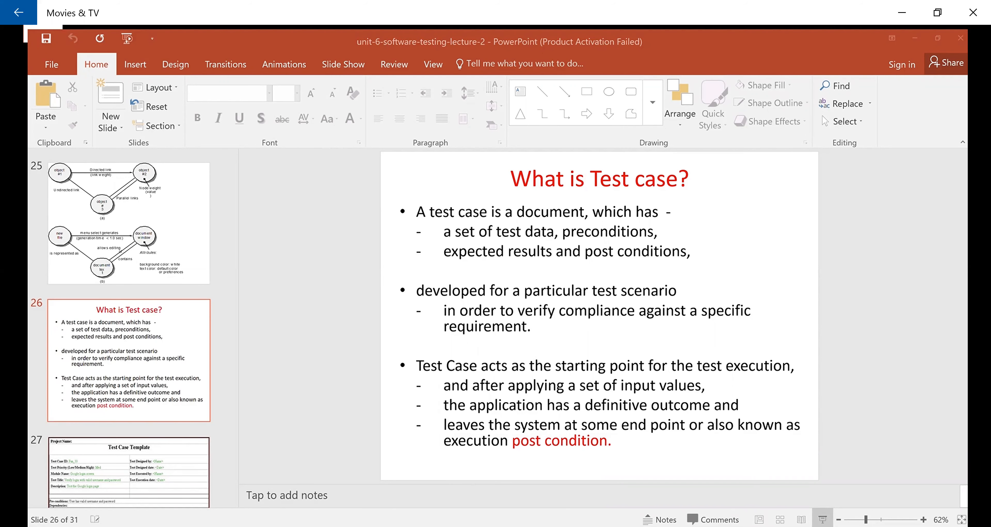
pyautogui.moveTo(793, 470)
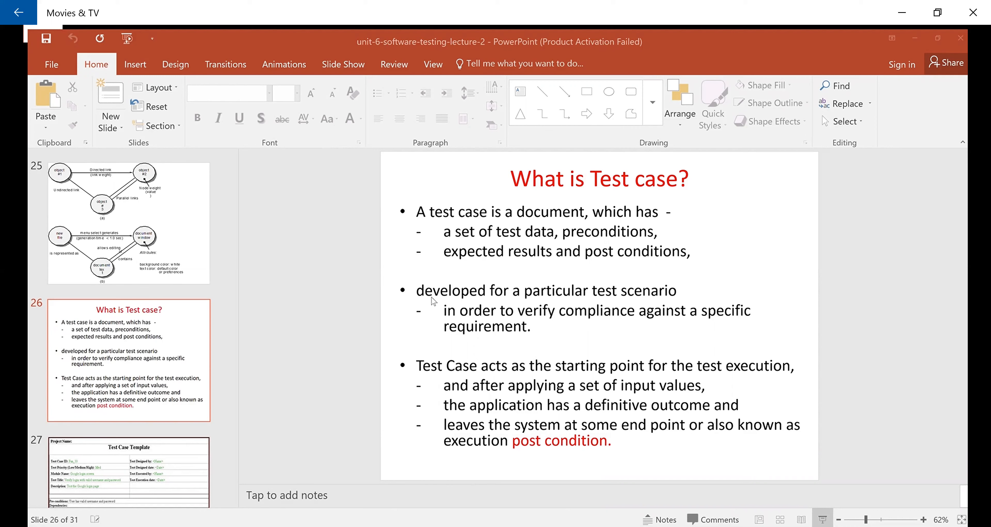
pyautogui.moveTo(440, 347)
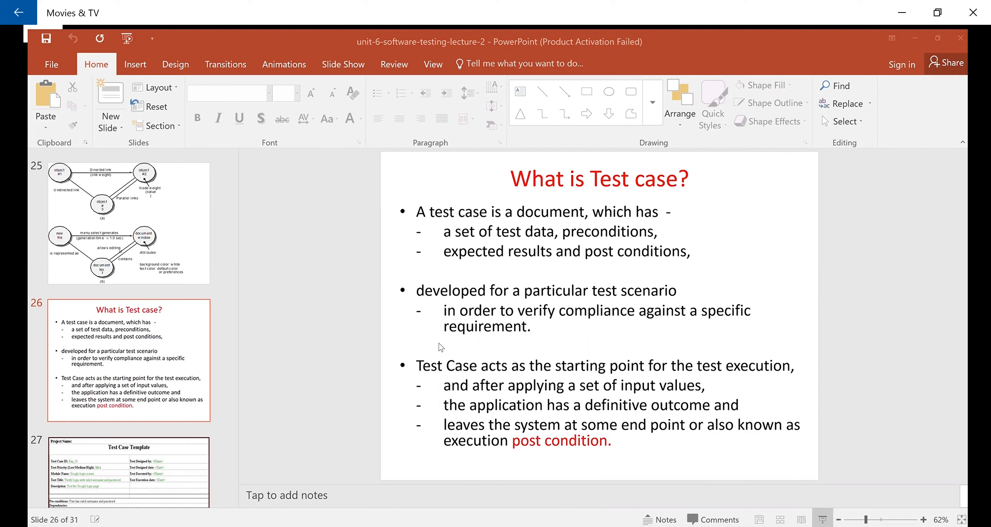
pyautogui.moveTo(503, 304)
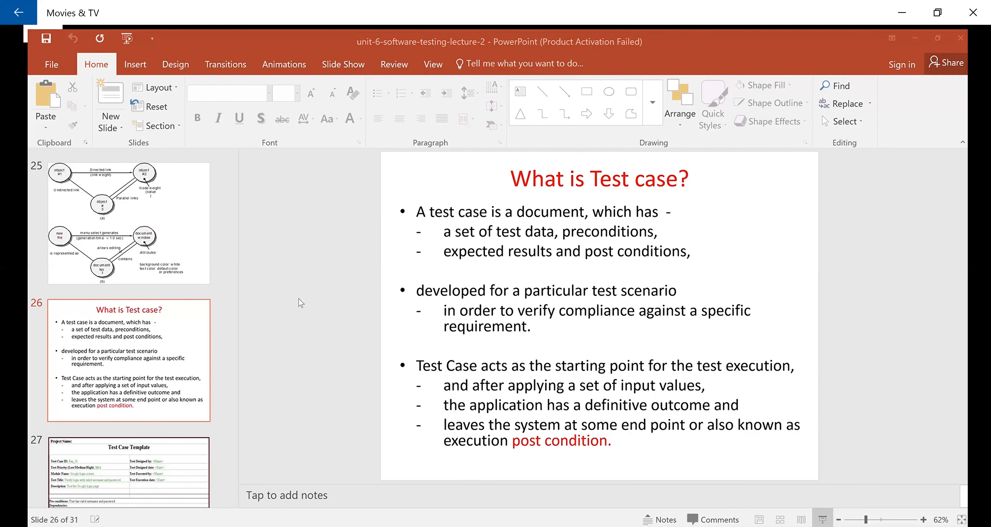
pyautogui.moveTo(390, 333)
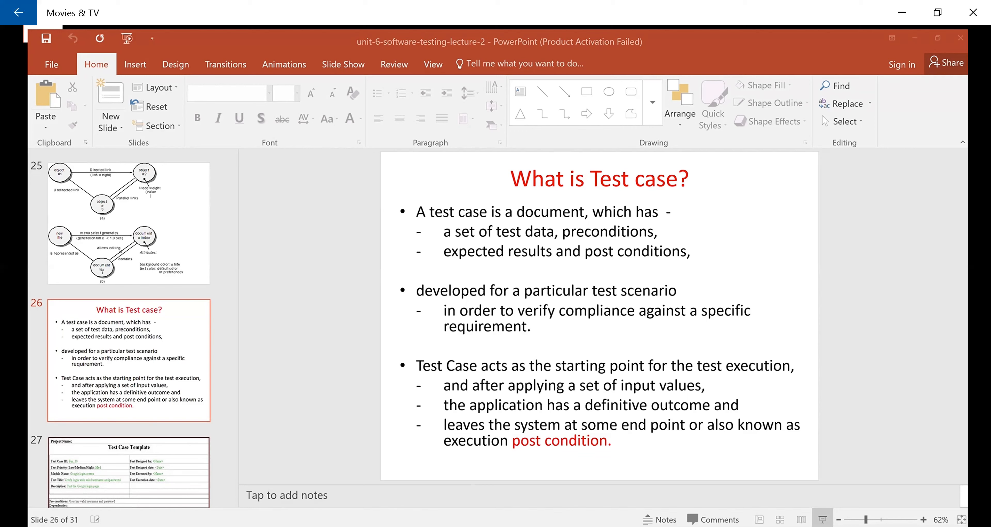
pyautogui.moveTo(271, 314)
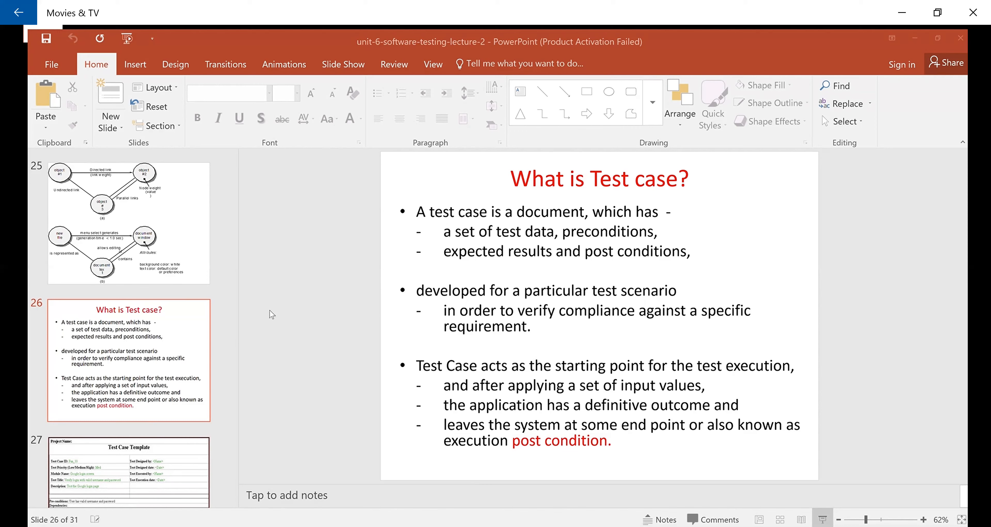
pyautogui.moveTo(385, 424)
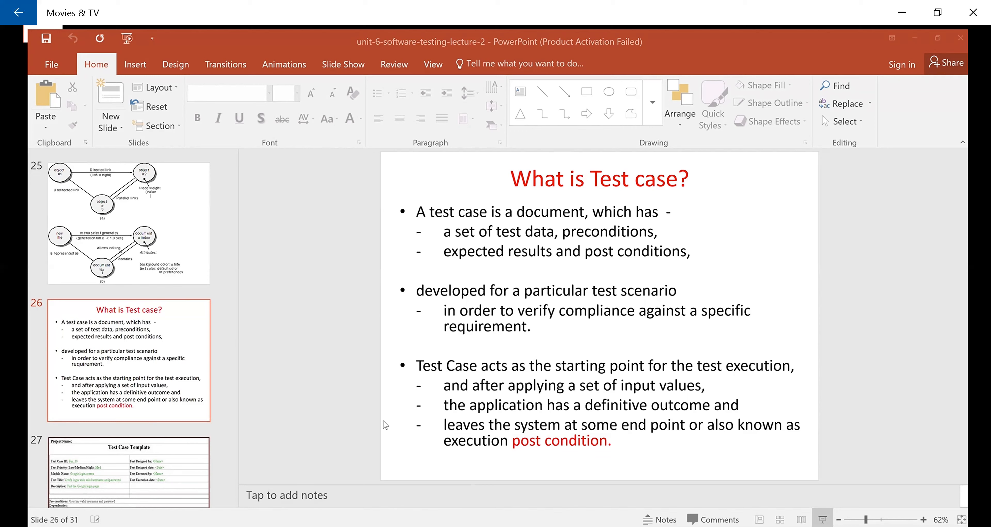
pyautogui.moveTo(585, 428)
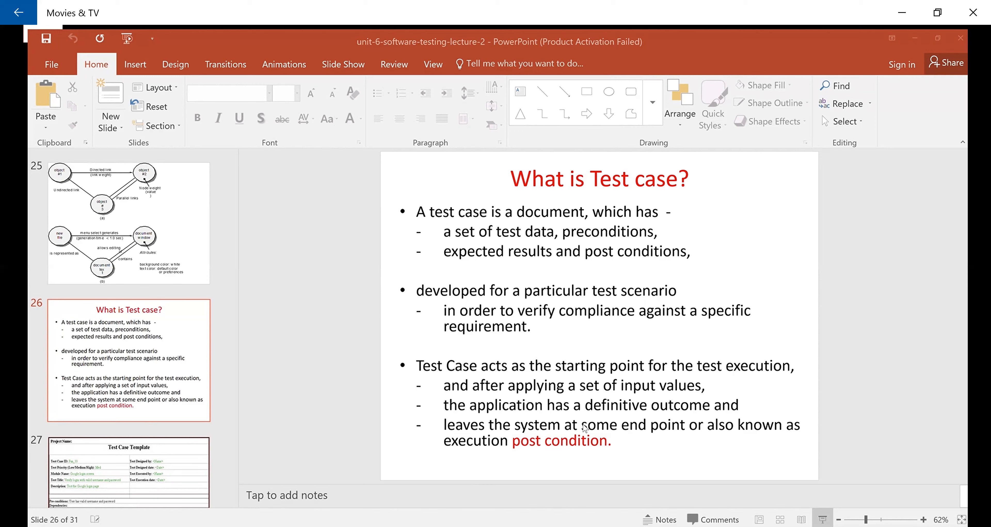
pyautogui.moveTo(342, 456)
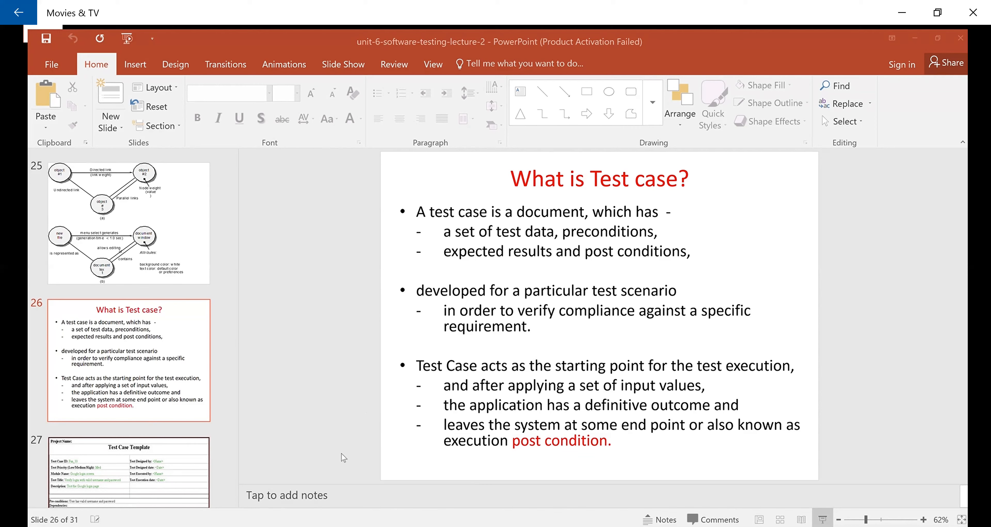
pyautogui.moveTo(443, 452)
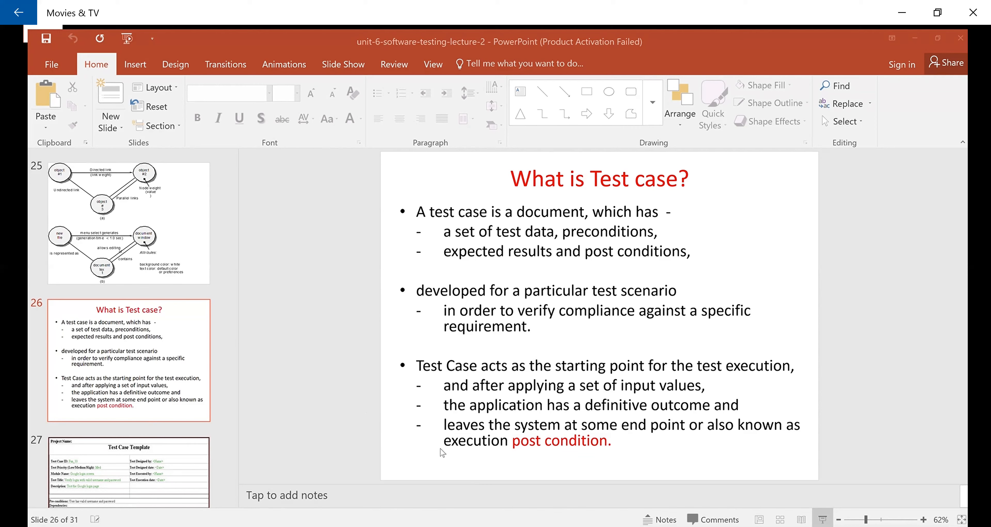
pyautogui.moveTo(298, 502)
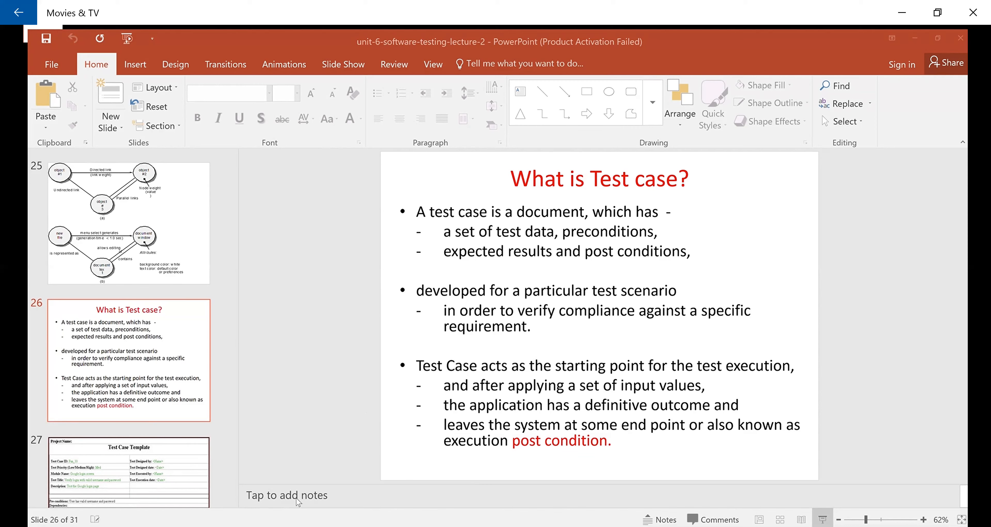
pyautogui.moveTo(589, 481)
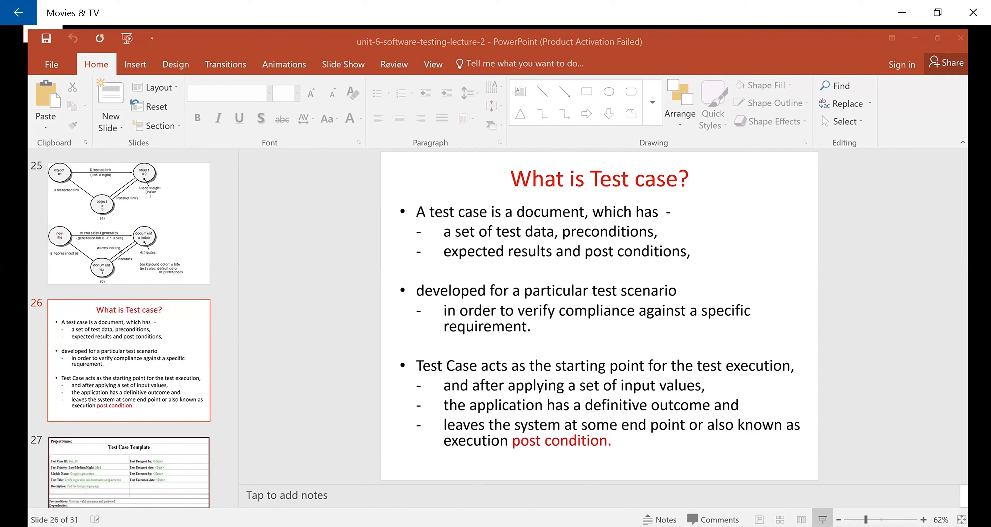
pyautogui.moveTo(619, 487)
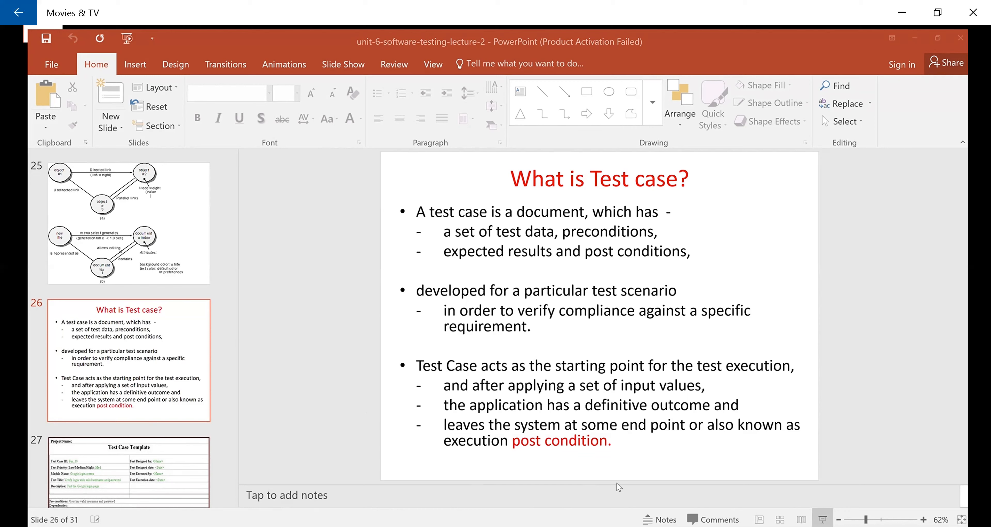
pyautogui.moveTo(741, 482)
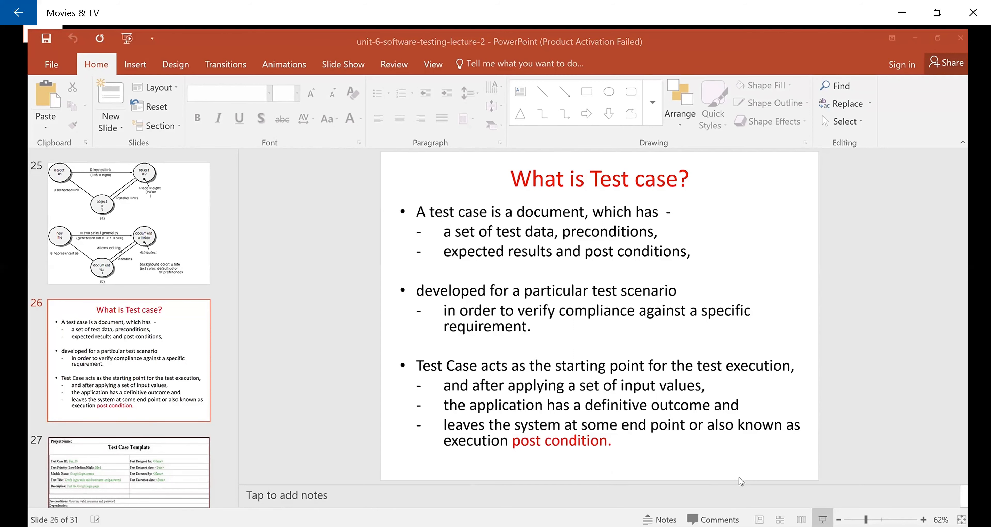
pyautogui.moveTo(435, 522)
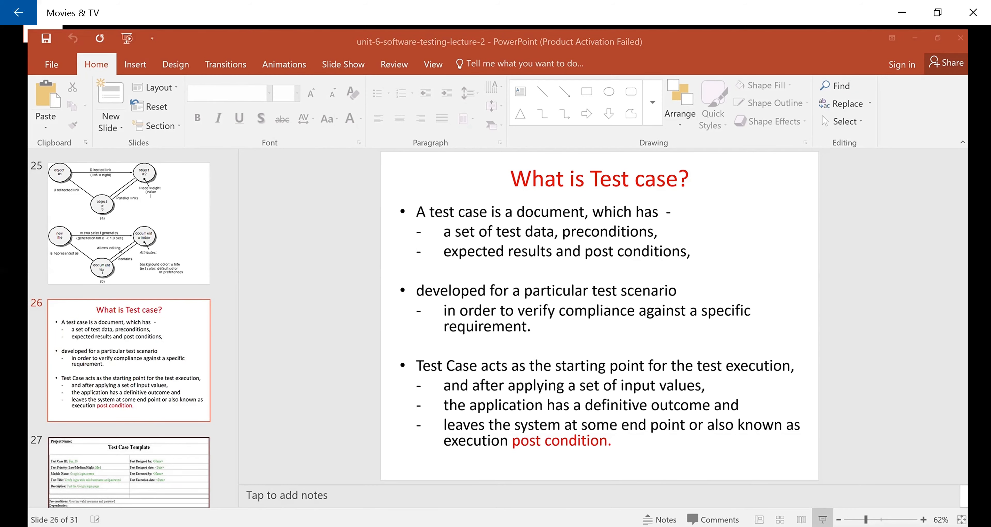
pyautogui.moveTo(302, 403)
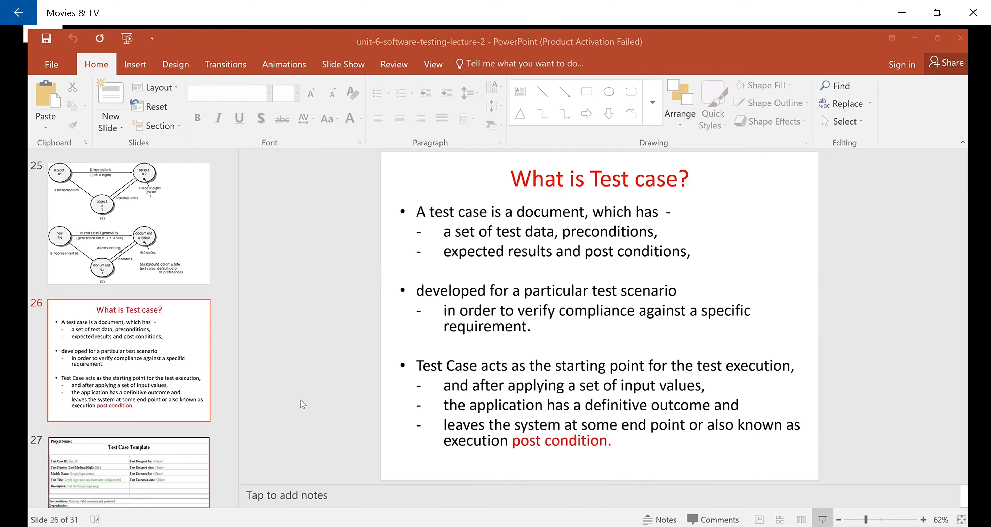
pyautogui.moveTo(389, 143)
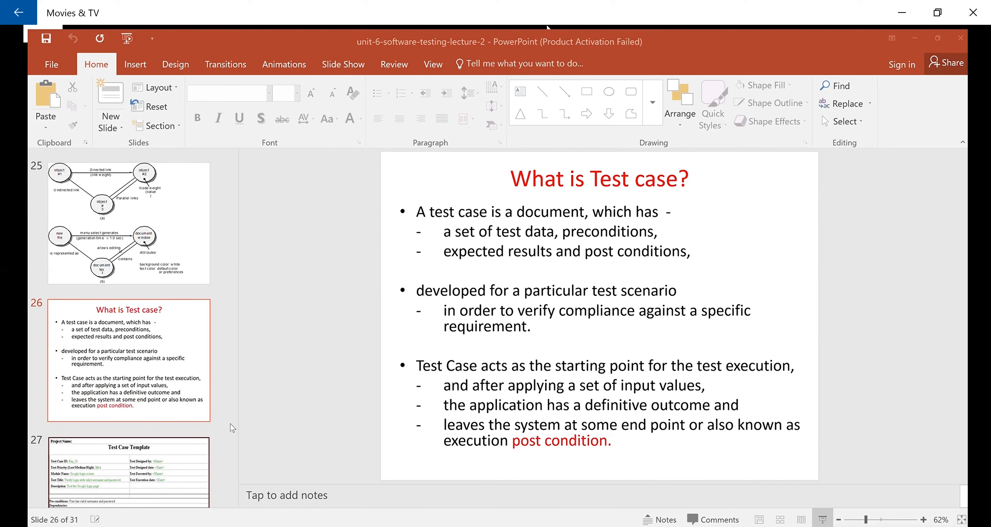
pyautogui.moveTo(240, 47)
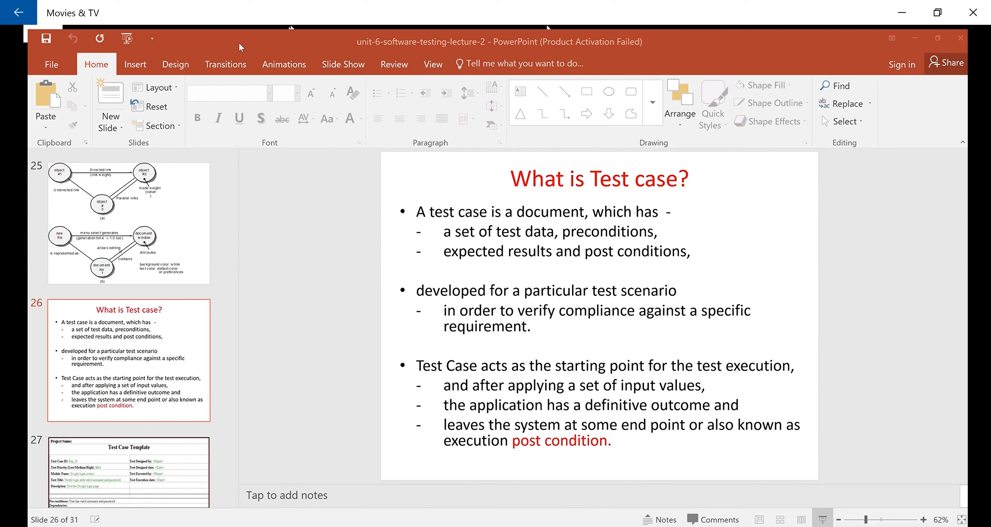
pyautogui.moveTo(453, 43)
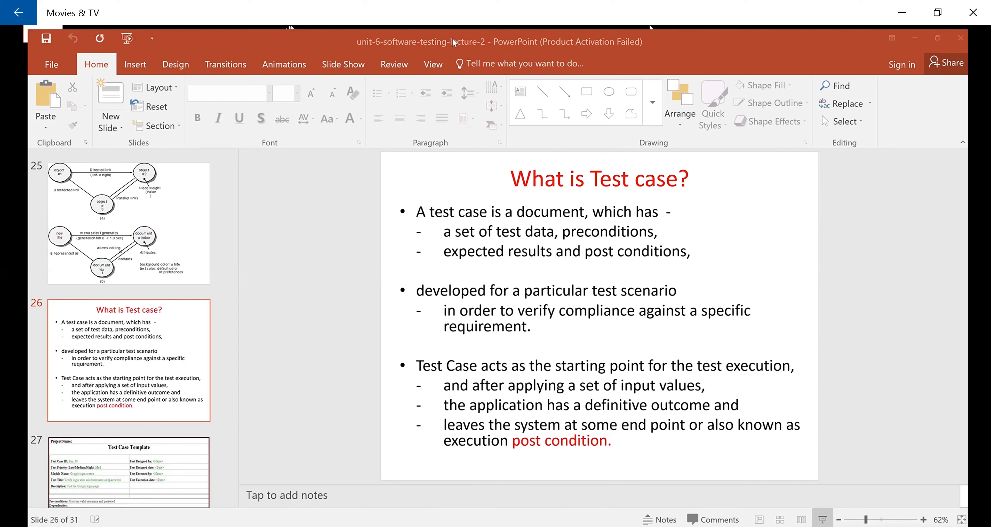
pyautogui.moveTo(158, 147)
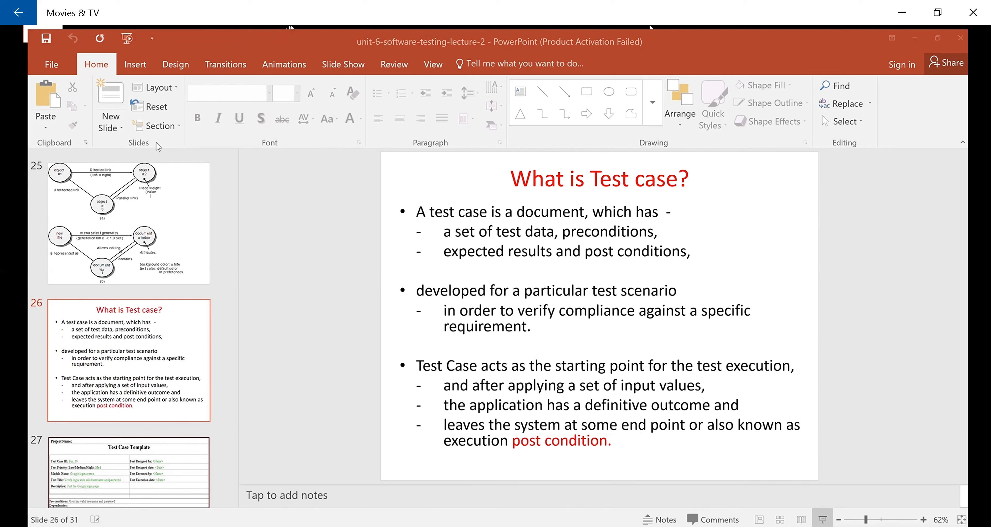
pyautogui.moveTo(226, 143)
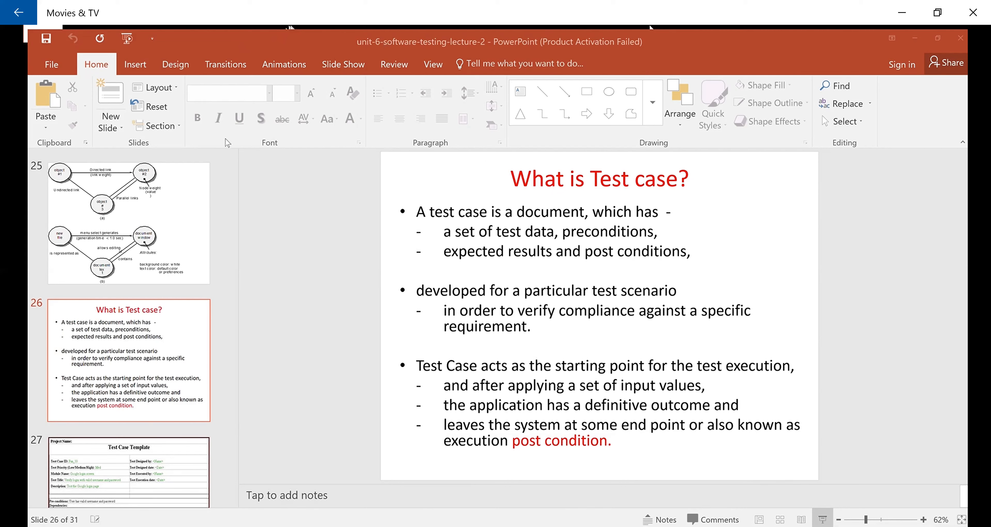
pyautogui.moveTo(257, 147)
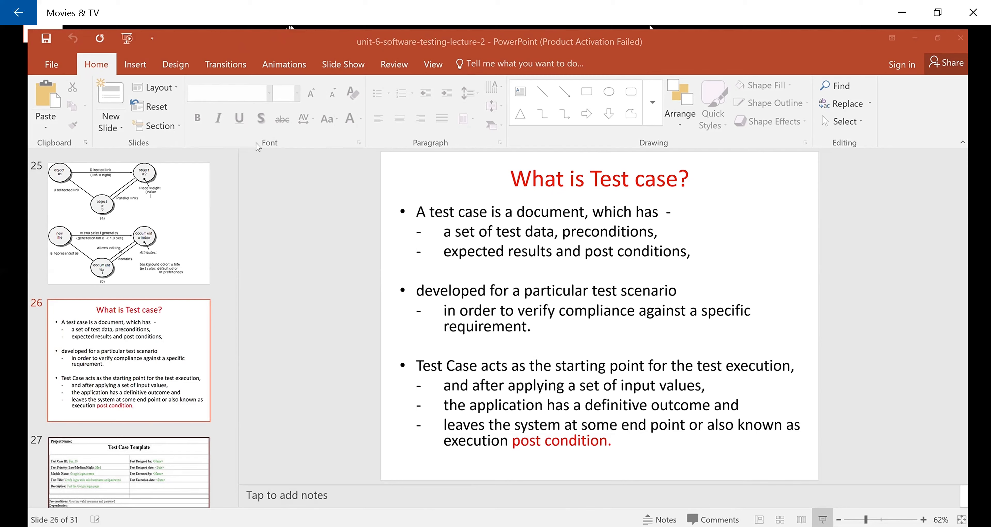
pyautogui.moveTo(245, 177)
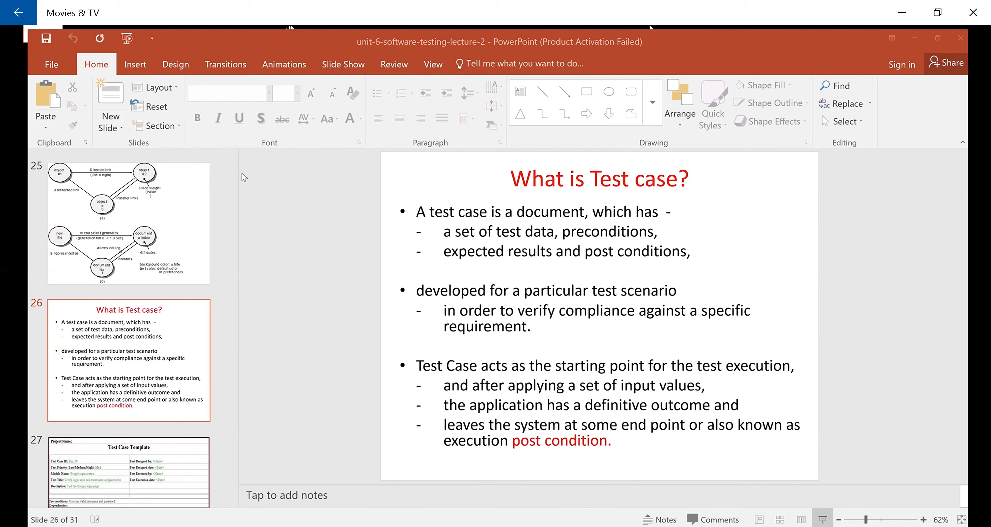
pyautogui.moveTo(354, 176)
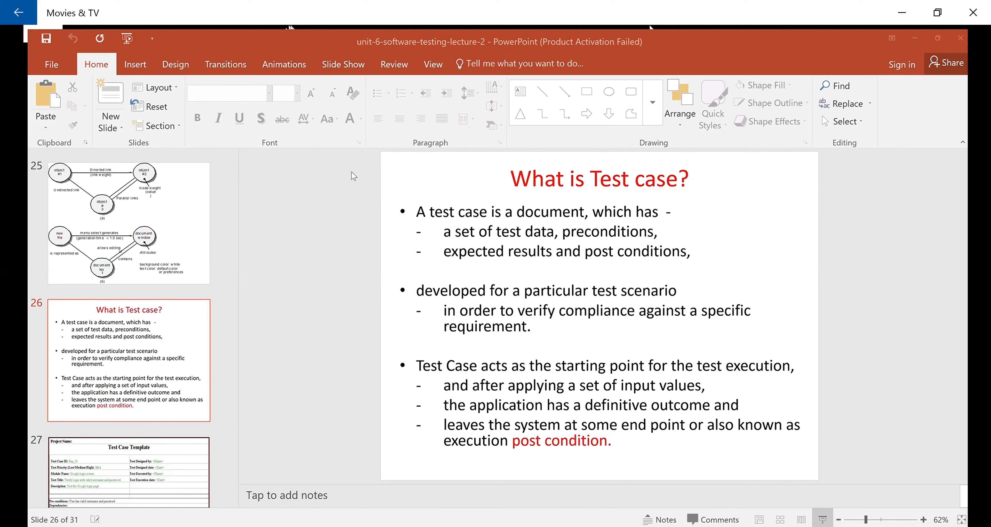
pyautogui.moveTo(260, 206)
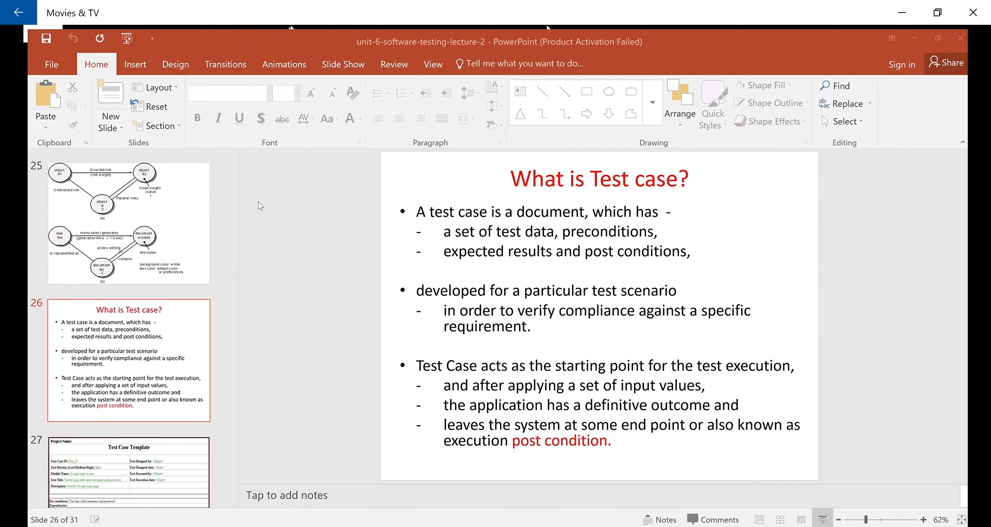
pyautogui.moveTo(315, 186)
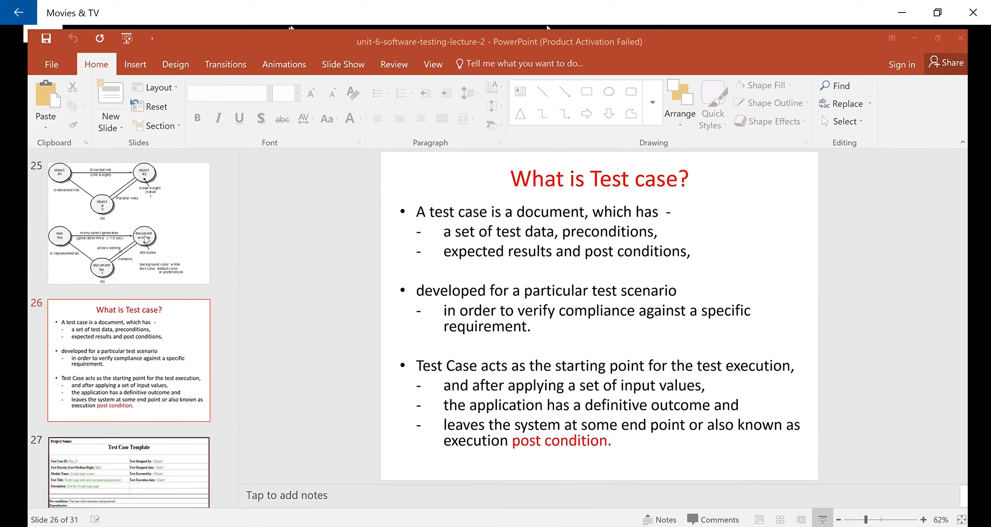
pyautogui.moveTo(311, 227)
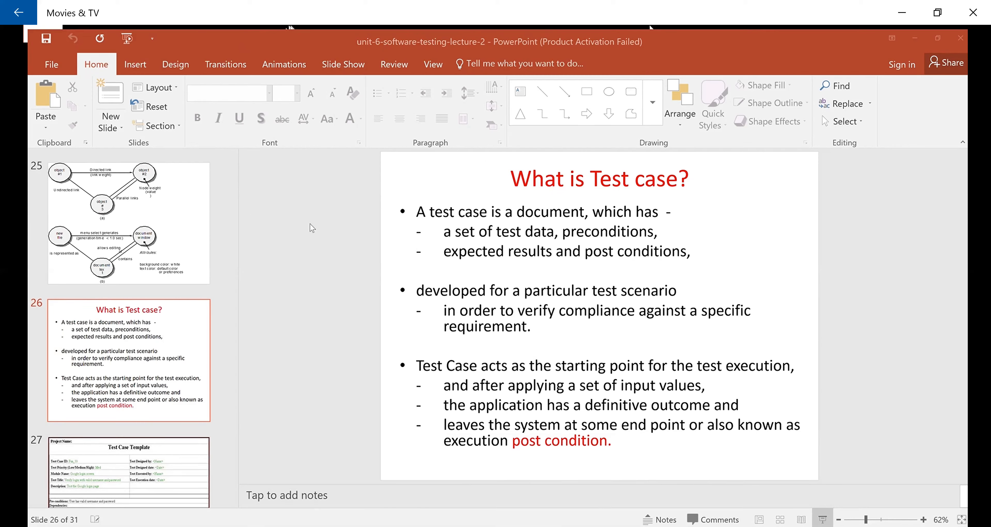
pyautogui.moveTo(292, 231)
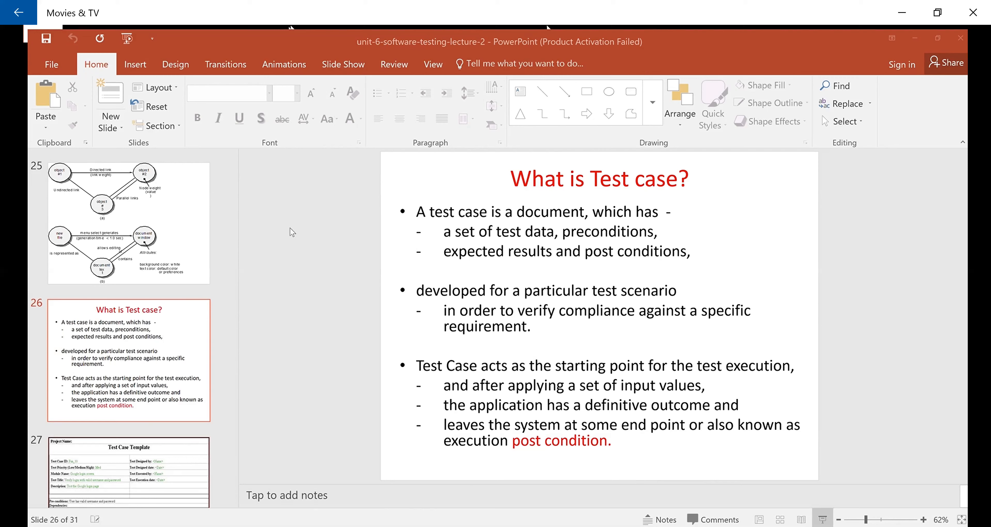
pyautogui.moveTo(344, 245)
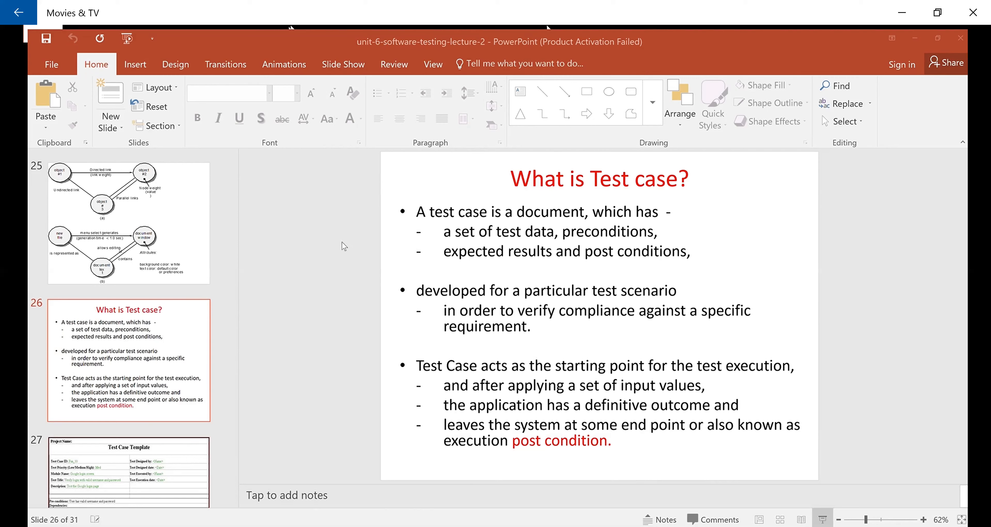
pyautogui.moveTo(497, 269)
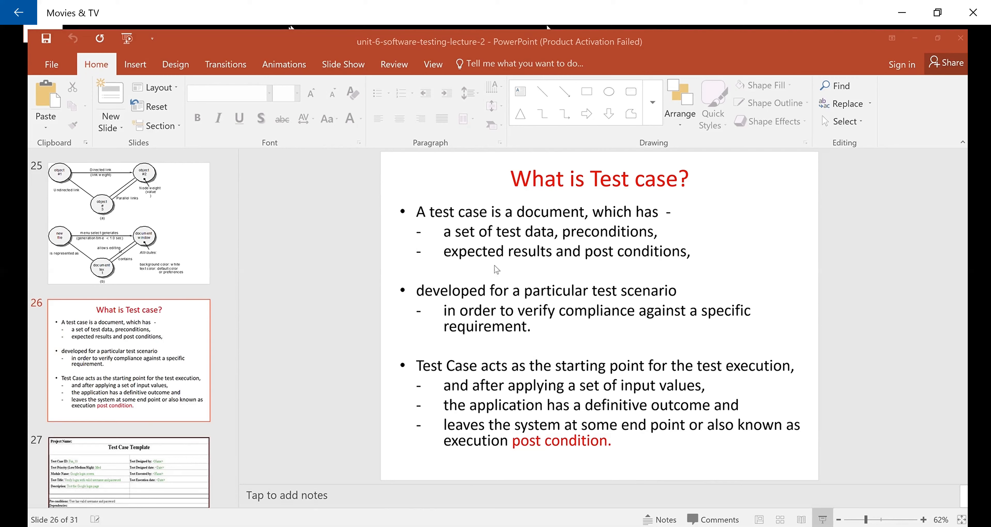
pyautogui.moveTo(187, 261)
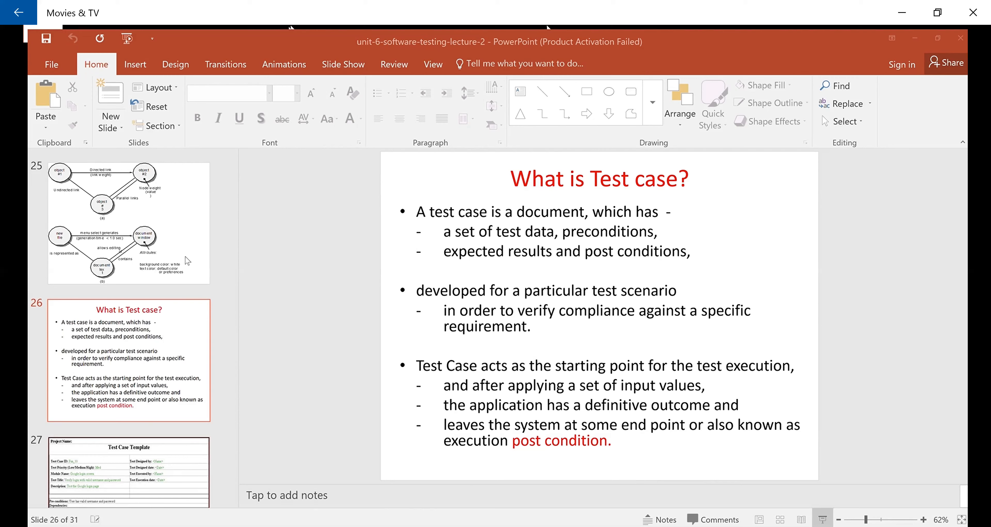
pyautogui.moveTo(279, 263)
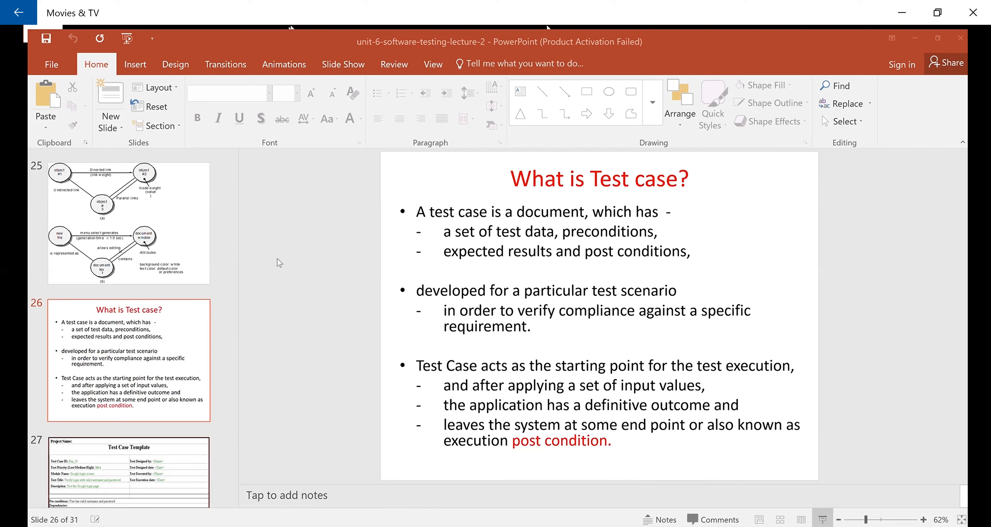
pyautogui.moveTo(376, 278)
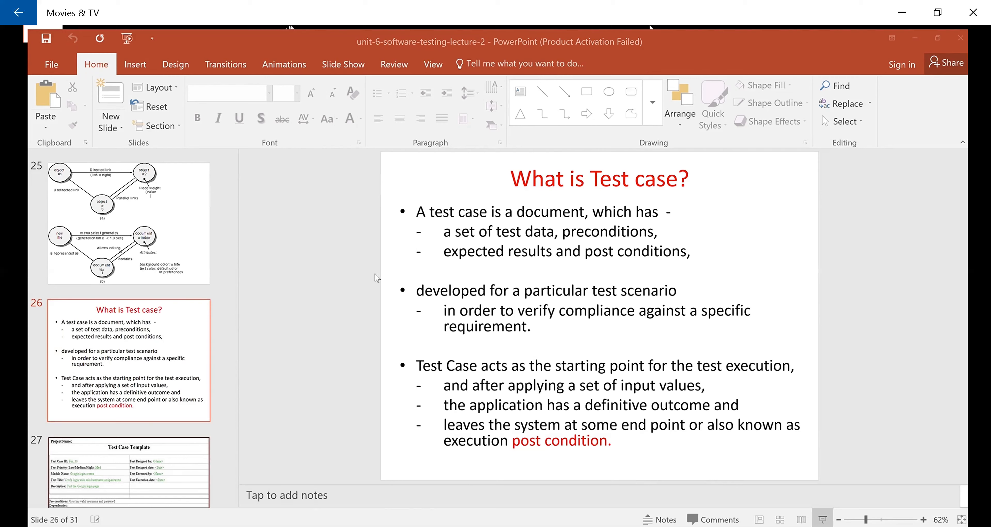
pyautogui.moveTo(217, 277)
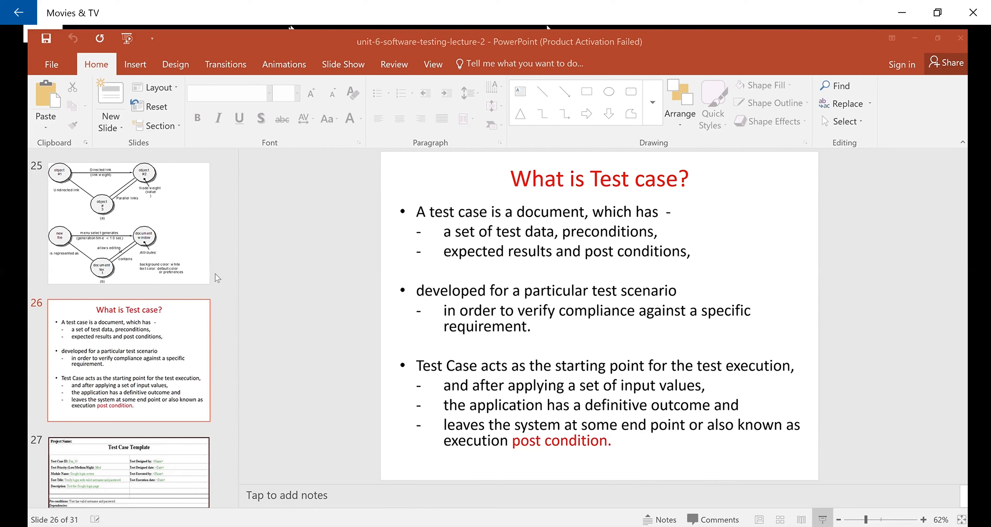
pyautogui.moveTo(604, 135)
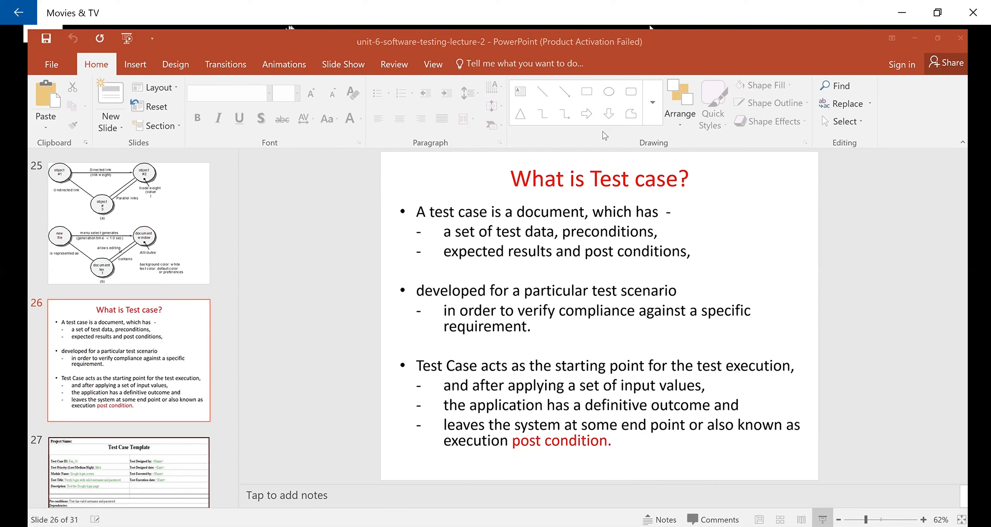
pyautogui.moveTo(299, 254)
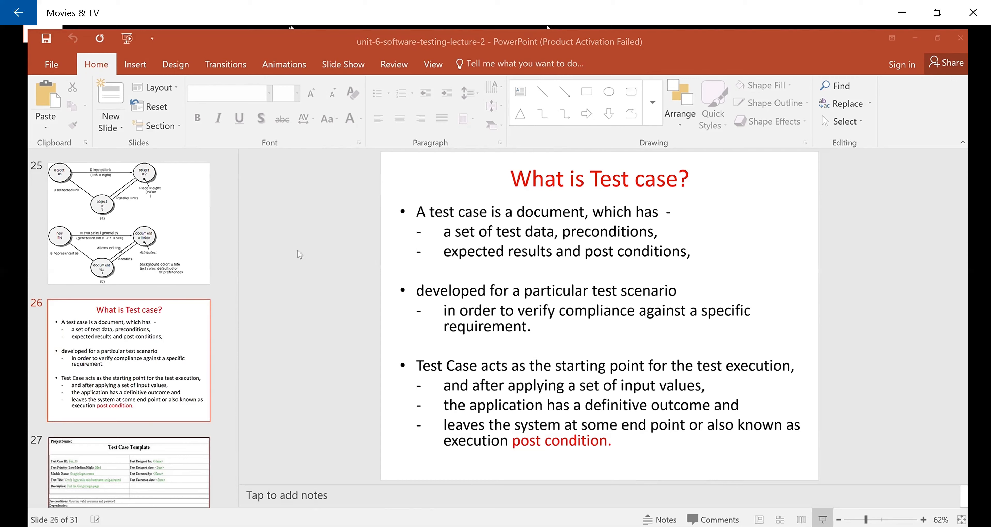
pyautogui.moveTo(419, 140)
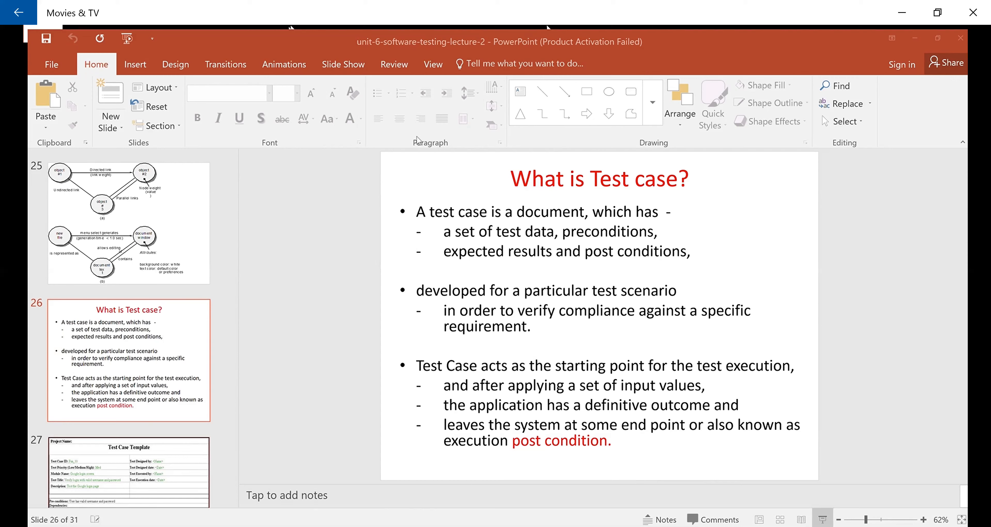
pyautogui.moveTo(605, 146)
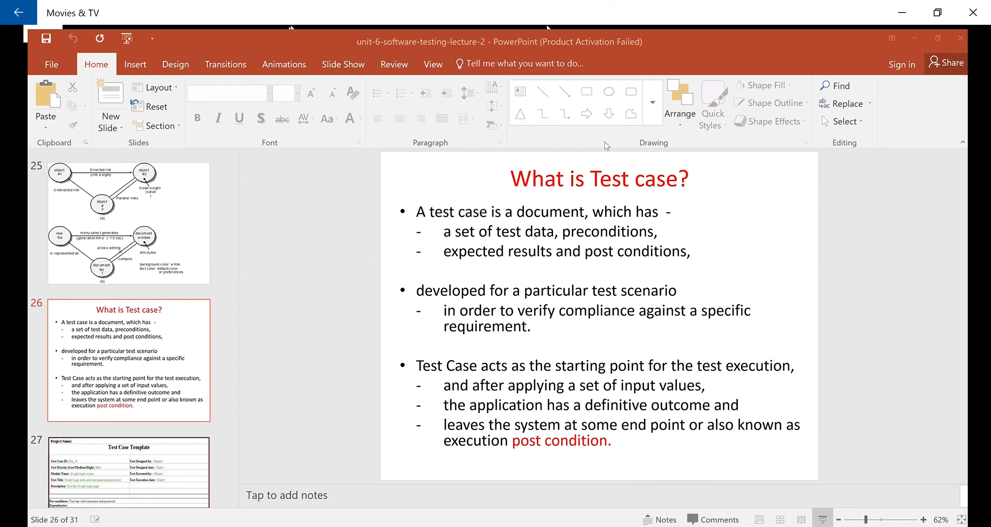
pyautogui.moveTo(645, 134)
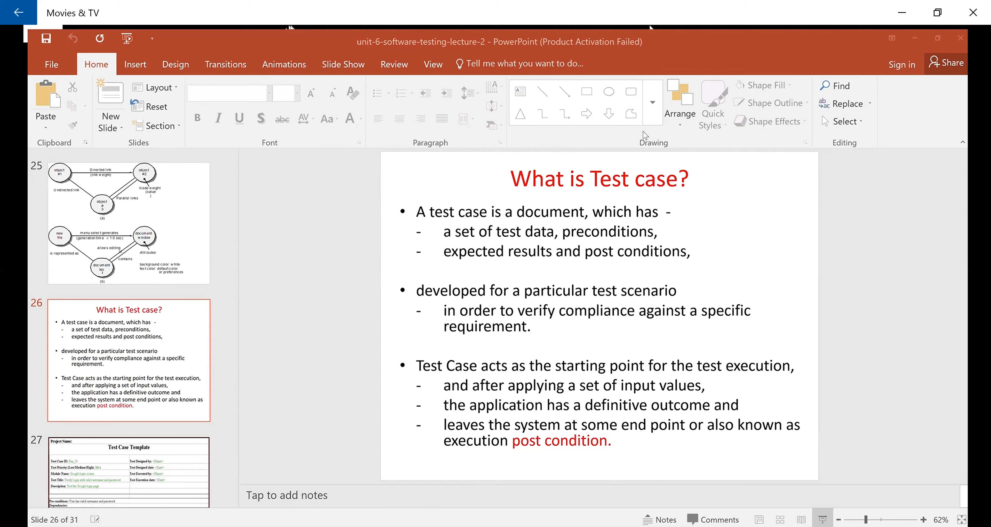
pyautogui.moveTo(566, 178)
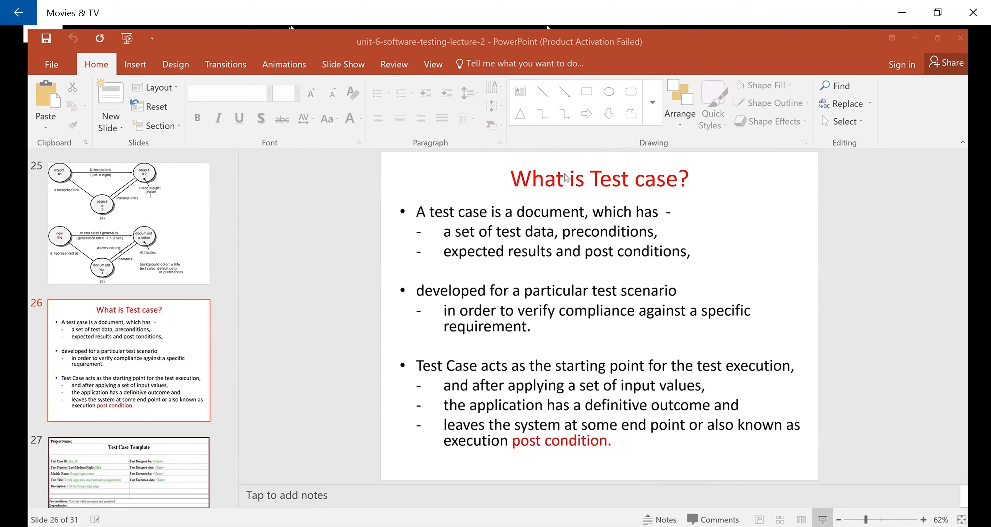
pyautogui.moveTo(651, 191)
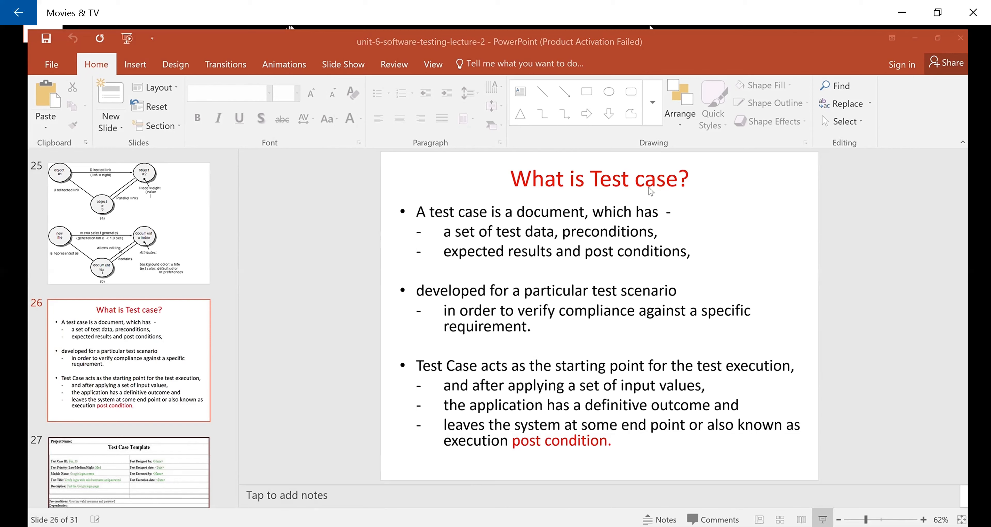
pyautogui.moveTo(656, 223)
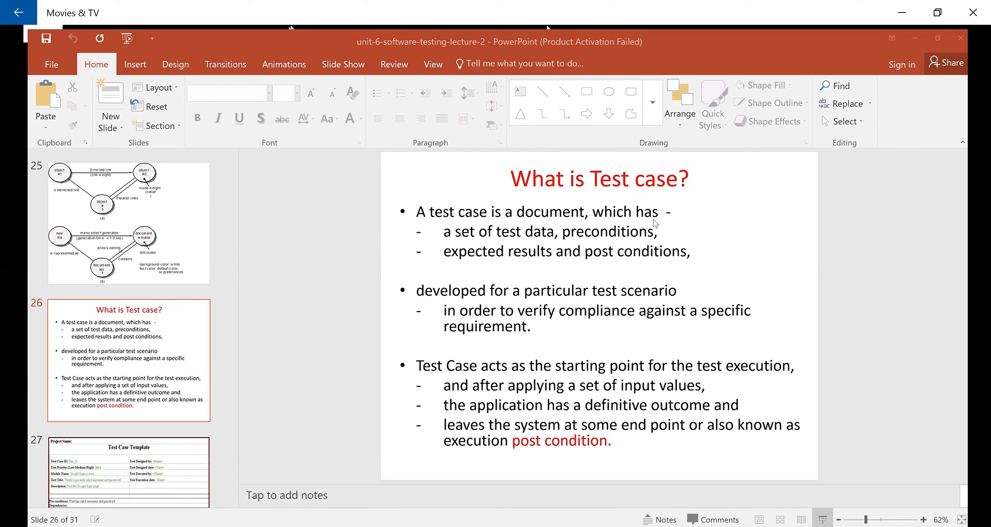
pyautogui.moveTo(240, 340)
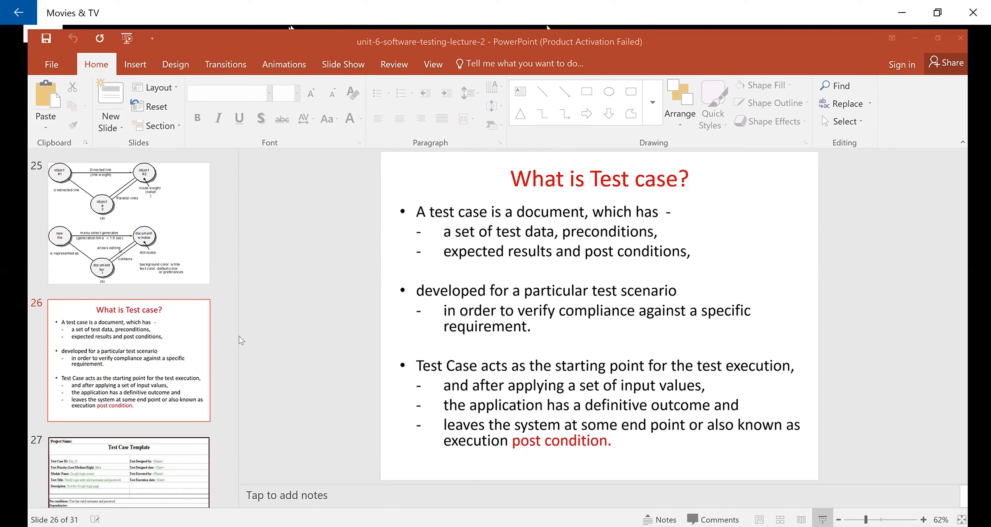
pyautogui.moveTo(262, 331)
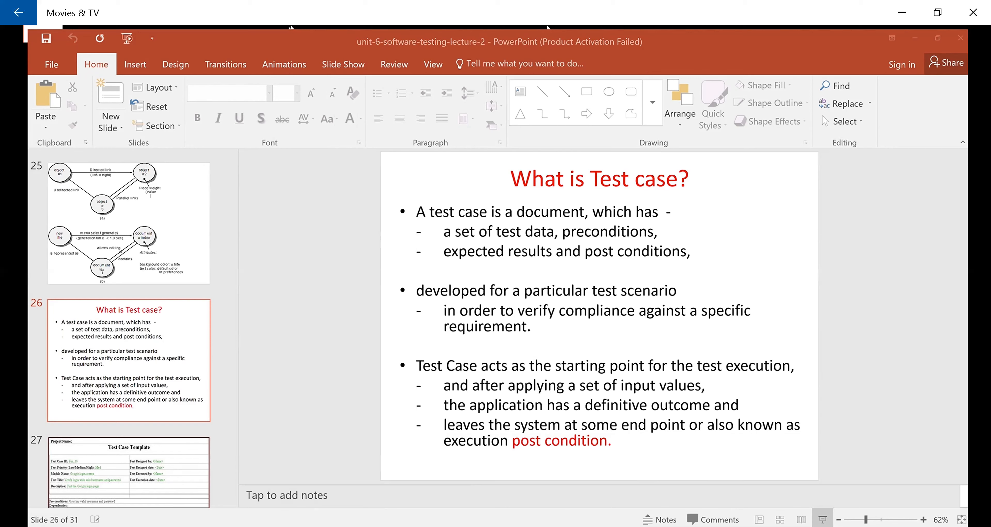
pyautogui.moveTo(215, 340)
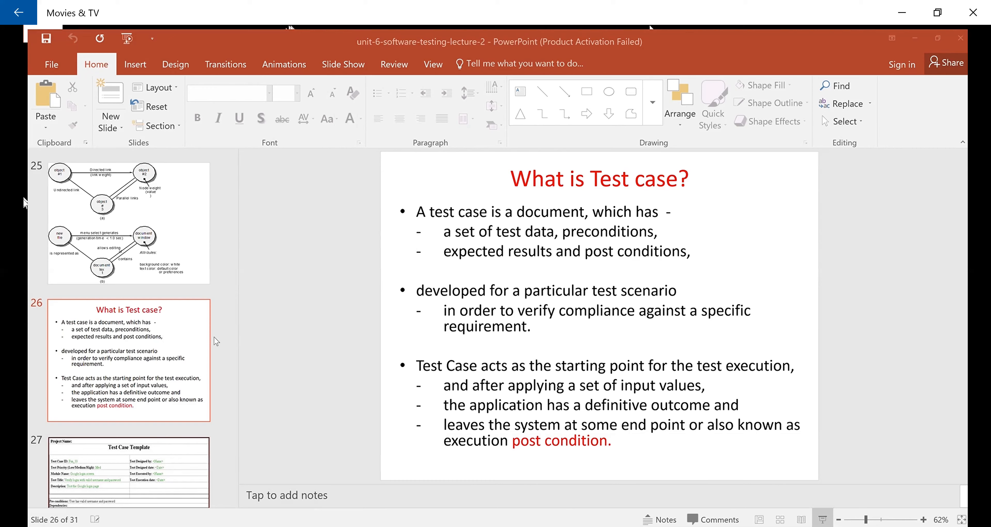
pyautogui.moveTo(174, 425)
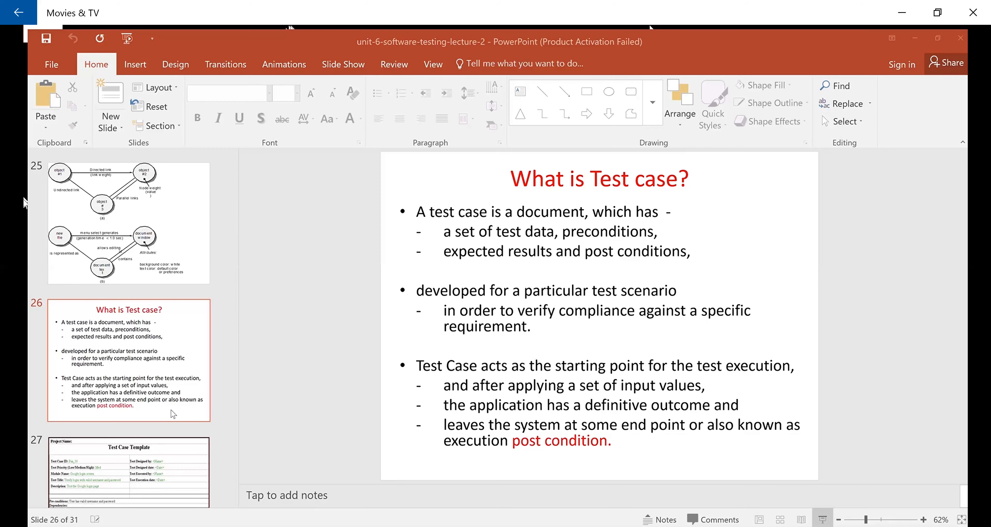
pyautogui.moveTo(386, 308)
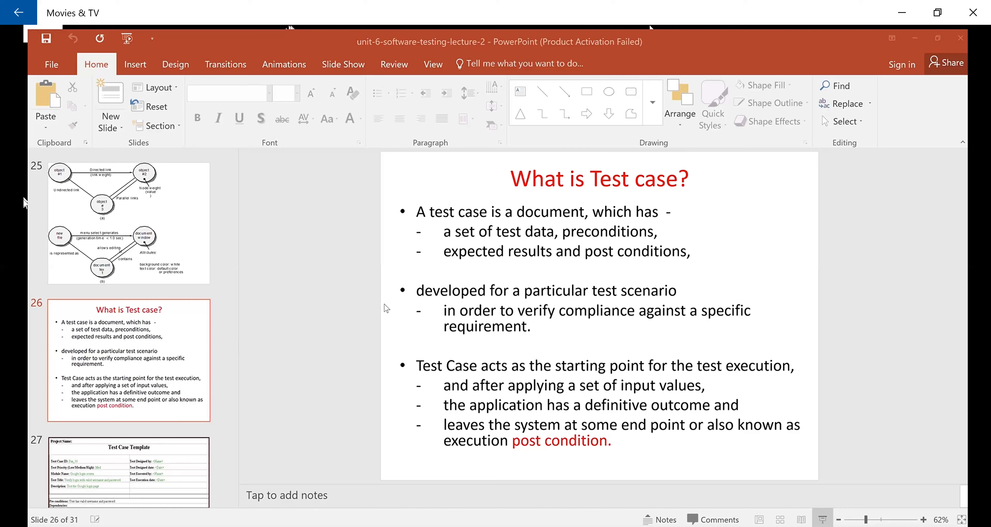
pyautogui.moveTo(354, 330)
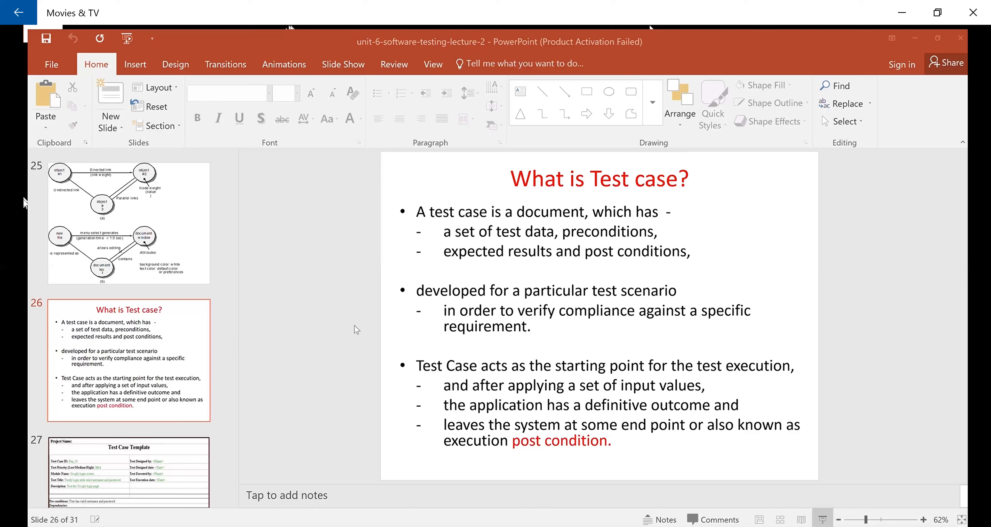
pyautogui.moveTo(24, 217)
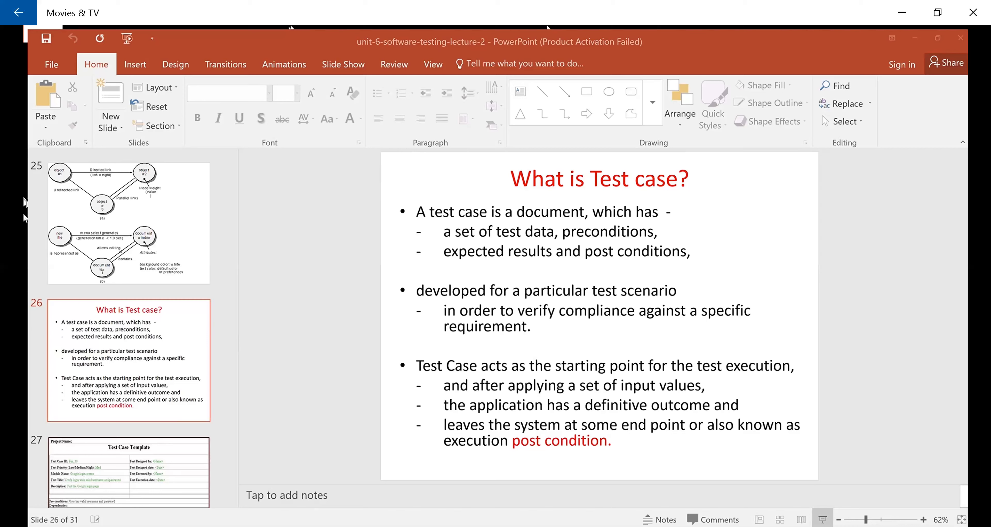
pyautogui.moveTo(452, 335)
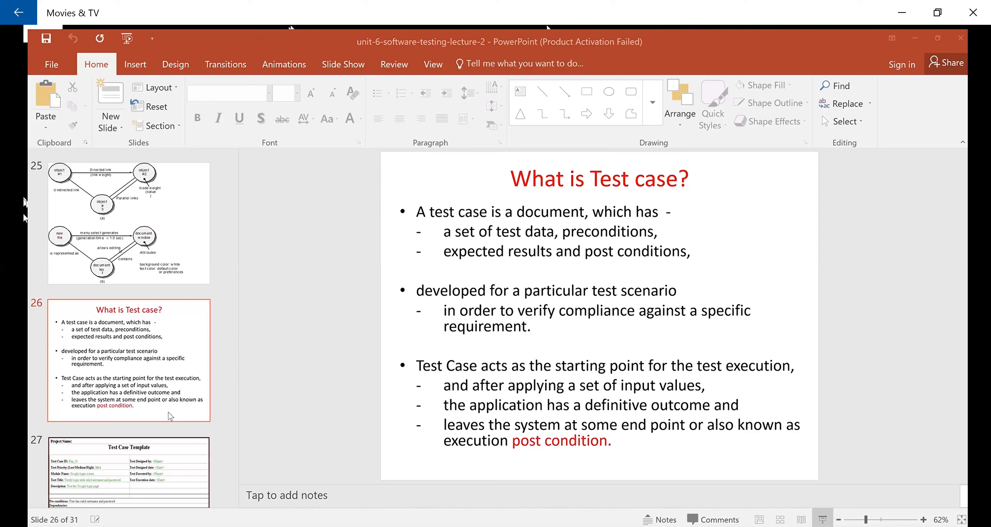
pyautogui.moveTo(419, 414)
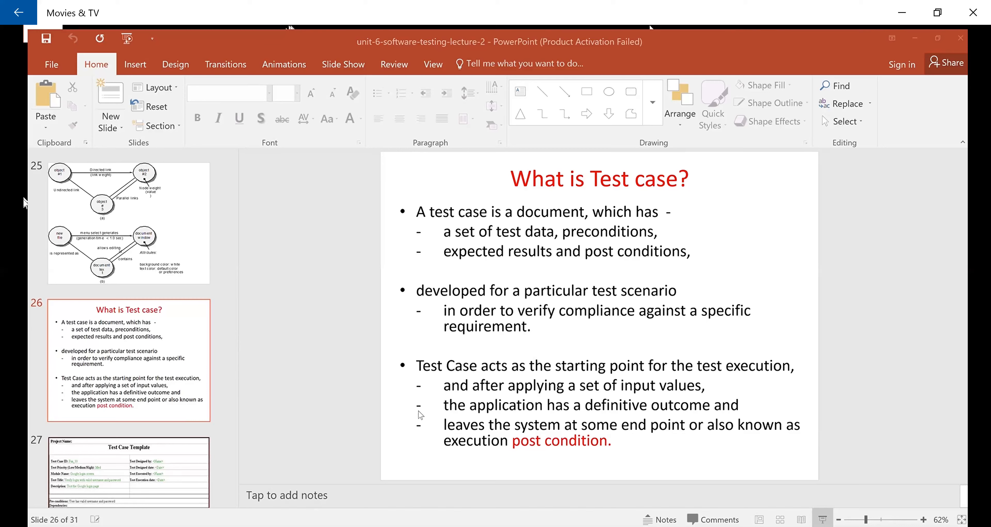
pyautogui.moveTo(379, 462)
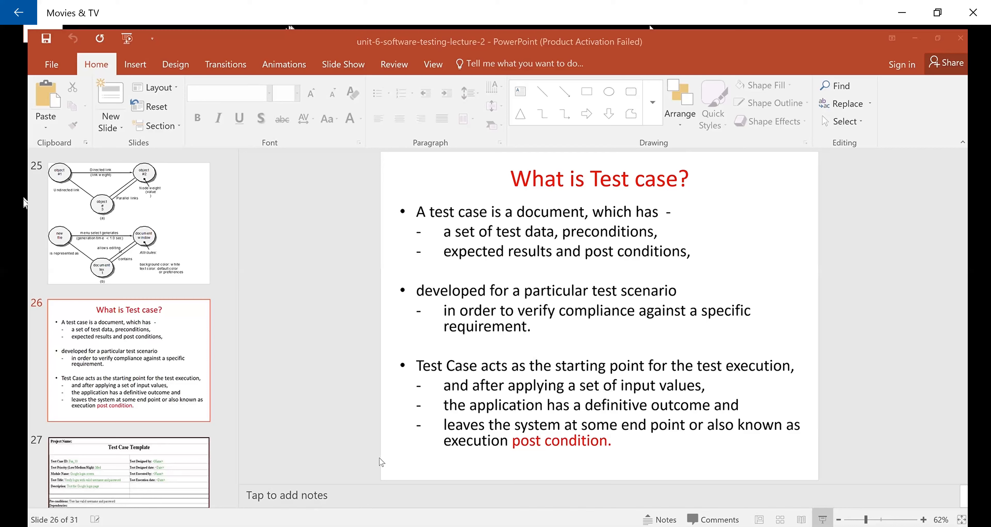
pyautogui.moveTo(200, 413)
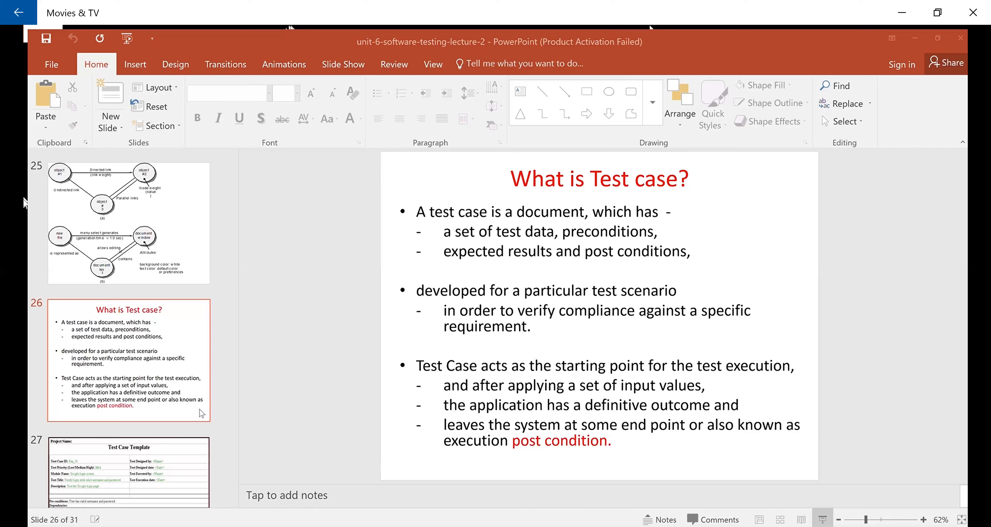
pyautogui.moveTo(245, 380)
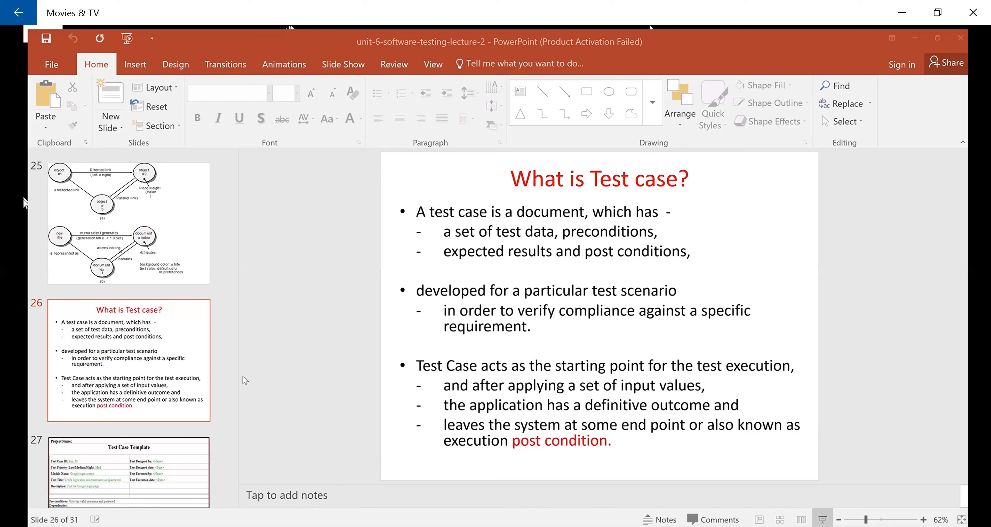
pyautogui.moveTo(226, 399)
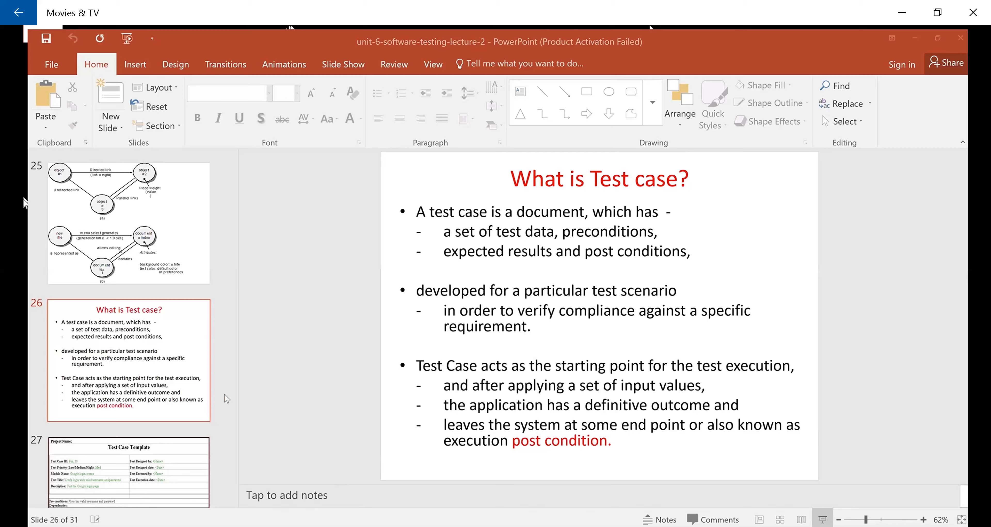
pyautogui.moveTo(158, 459)
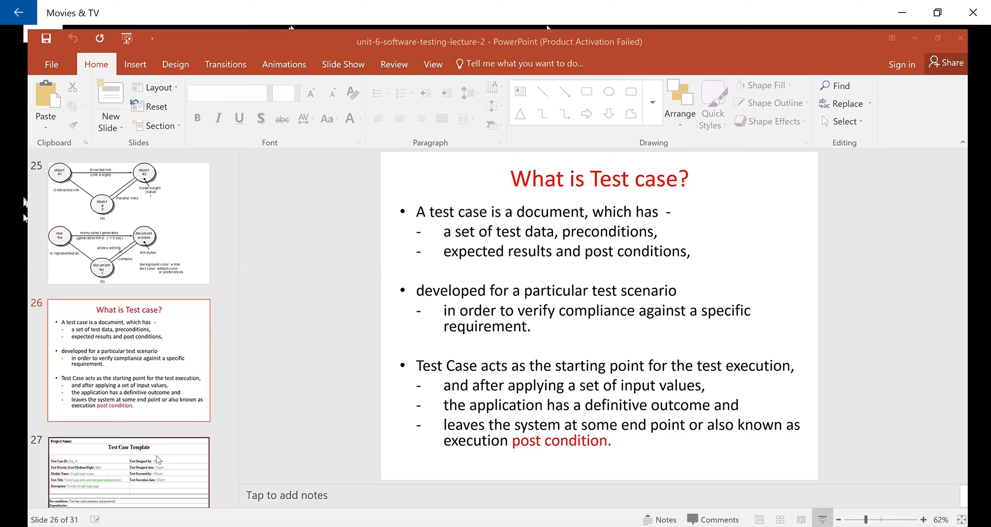
pyautogui.moveTo(275, 426)
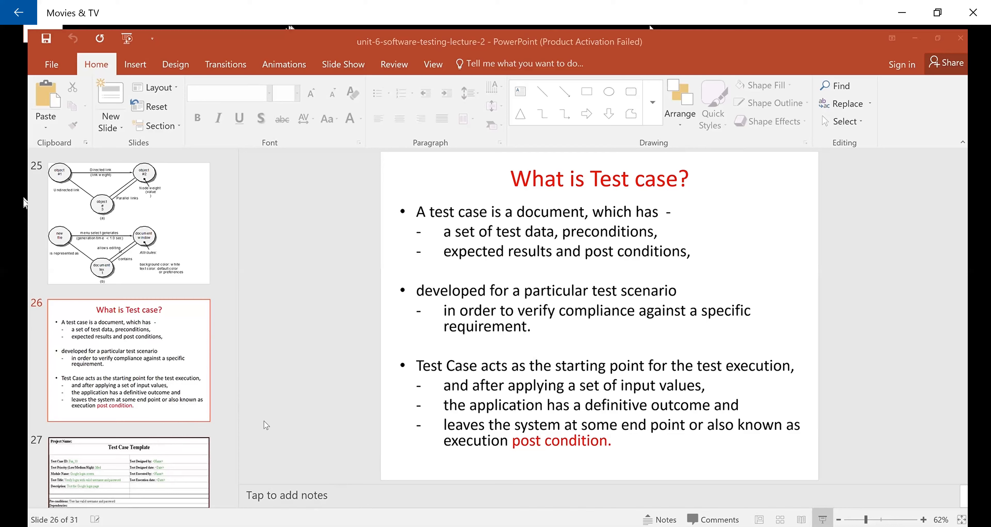
pyautogui.moveTo(293, 429)
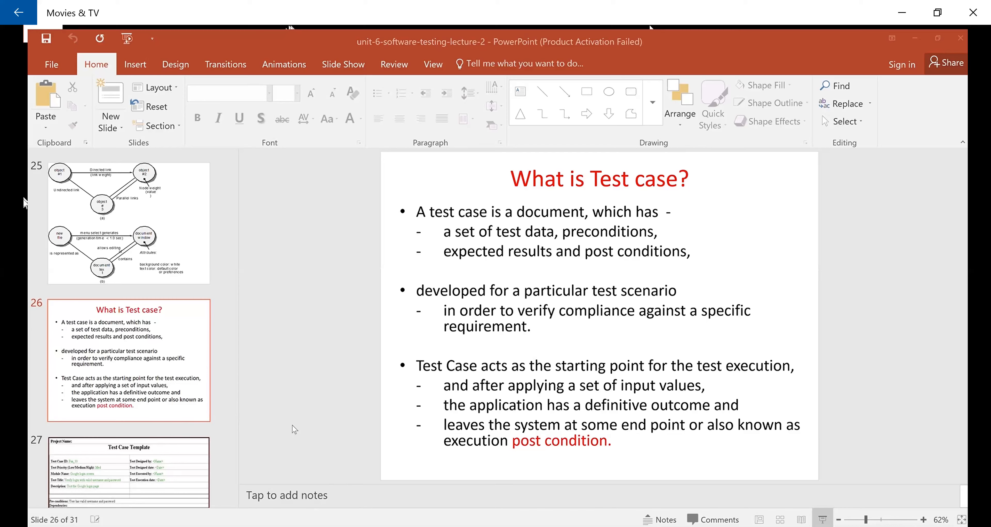
pyautogui.moveTo(377, 427)
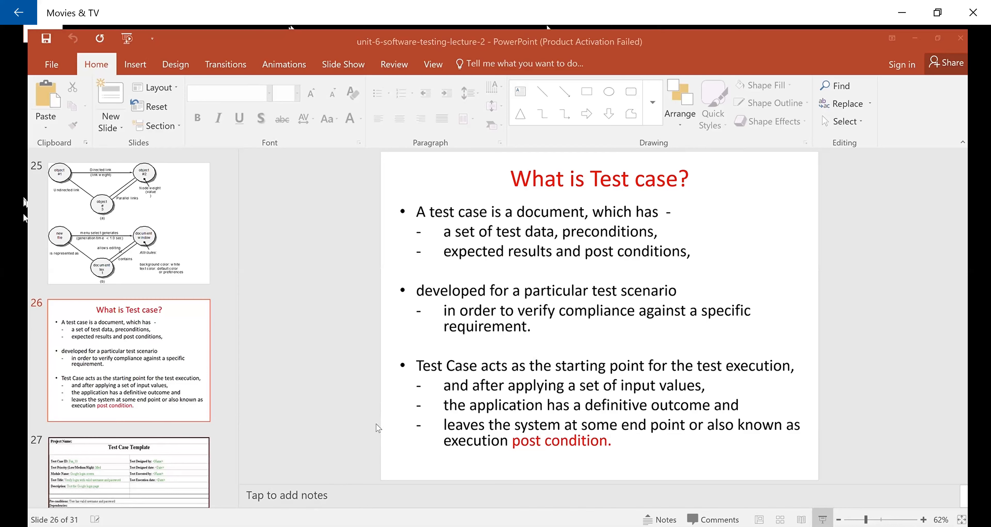
pyautogui.moveTo(338, 418)
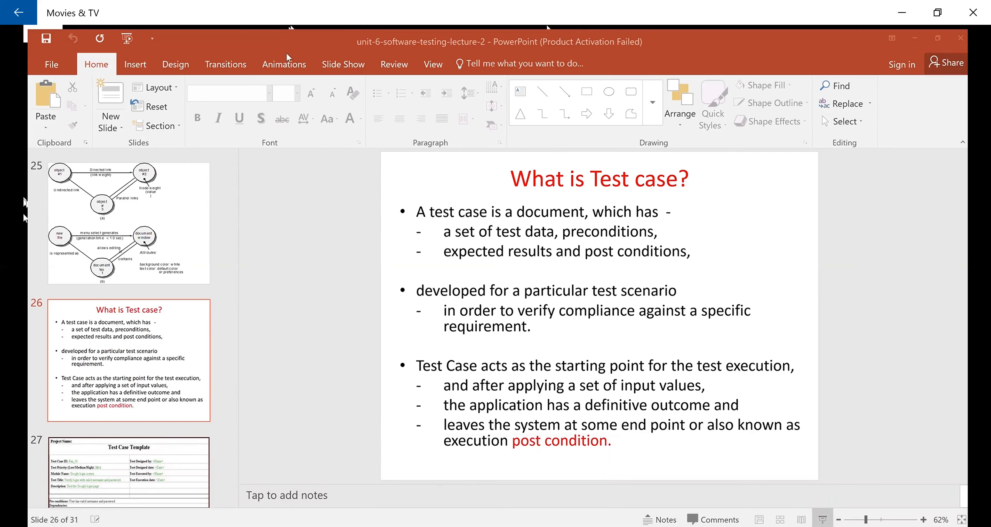
pyautogui.moveTo(425, 30)
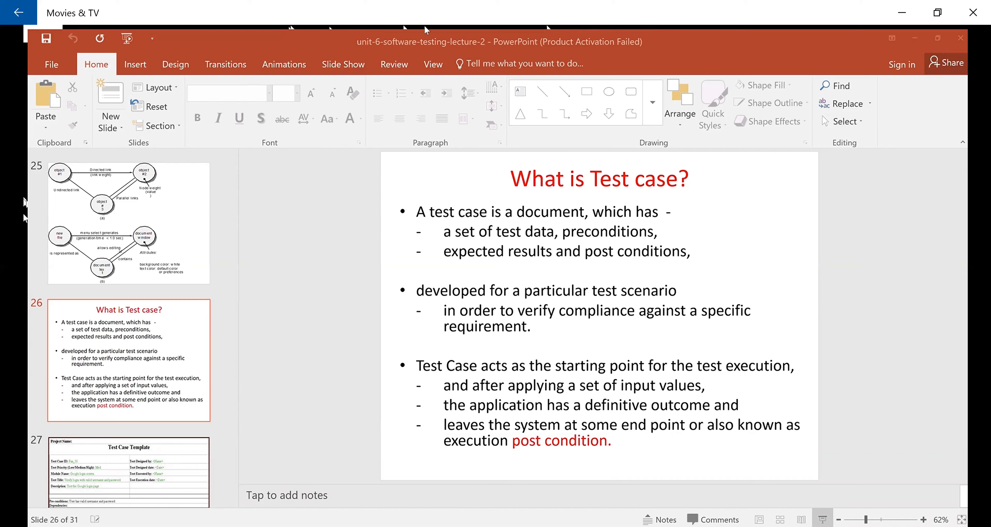
pyautogui.moveTo(243, 43)
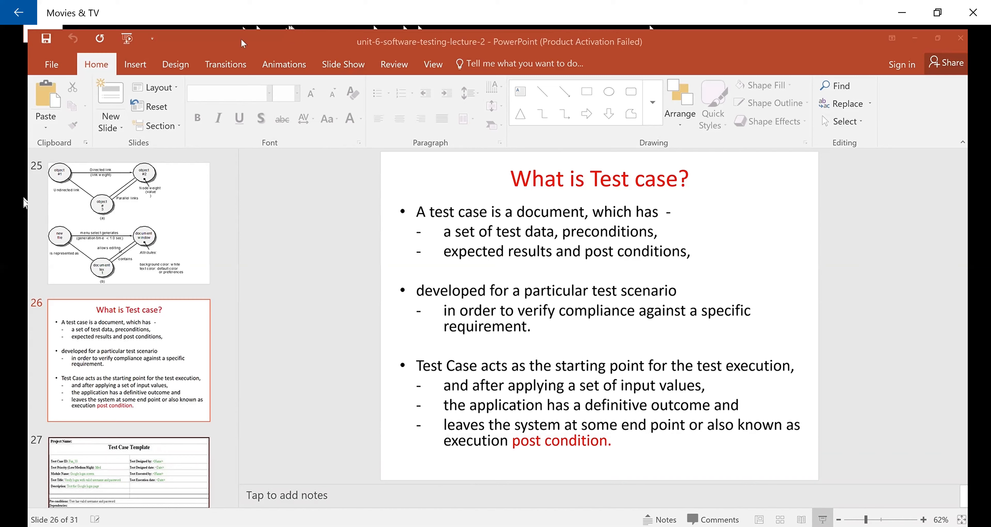
pyautogui.moveTo(293, 72)
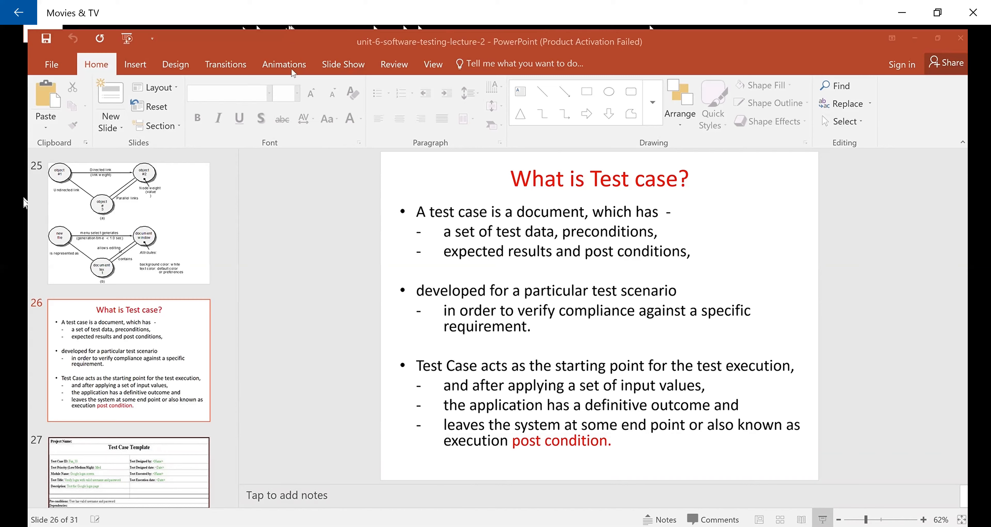
pyautogui.moveTo(568, 63)
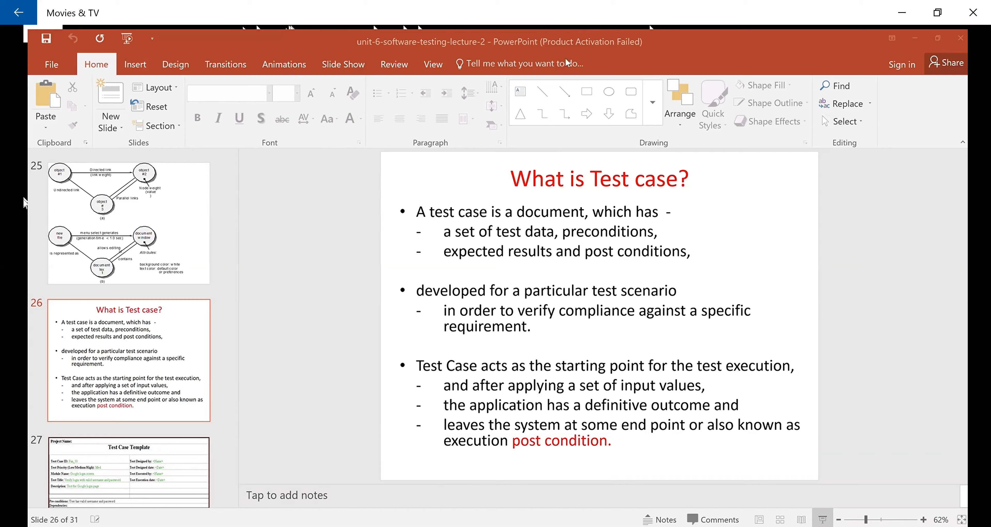
pyautogui.moveTo(192, 46)
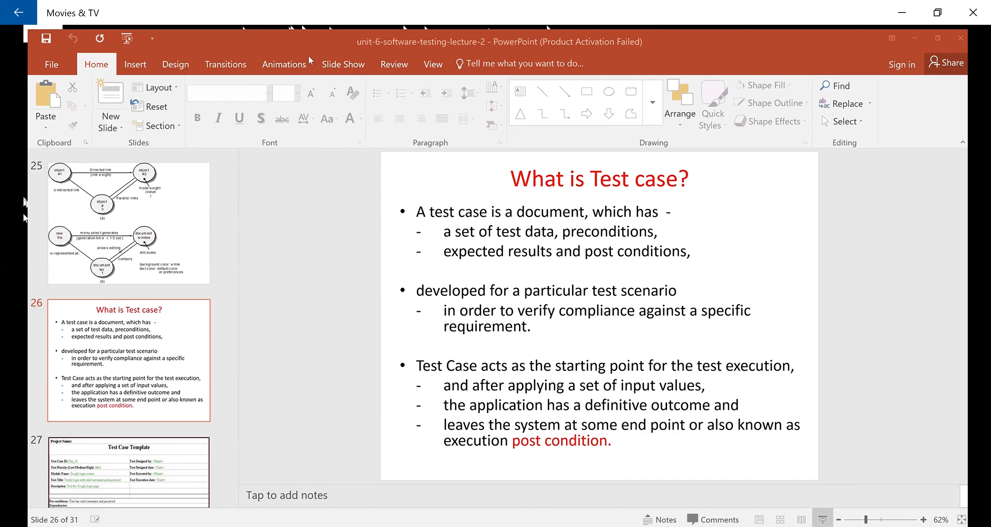
pyautogui.moveTo(416, 123)
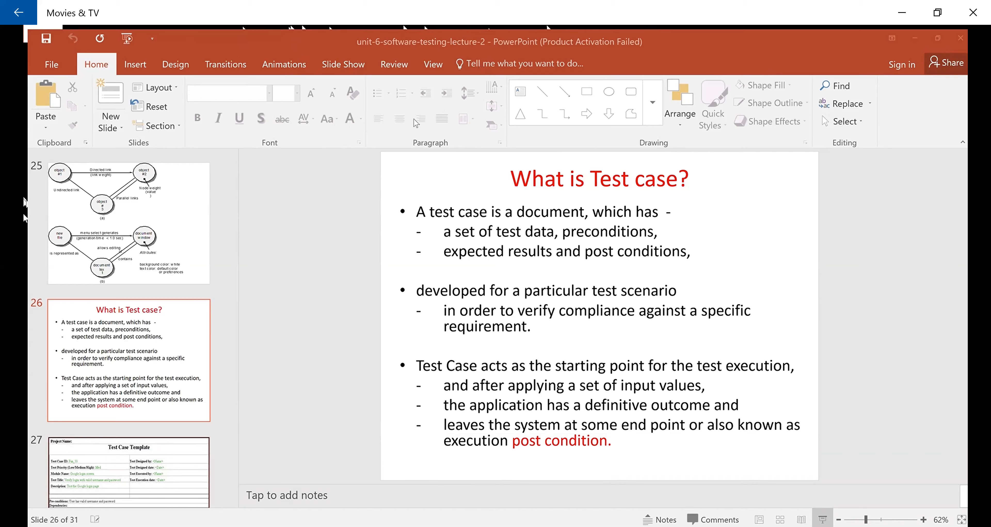
pyautogui.moveTo(499, 119)
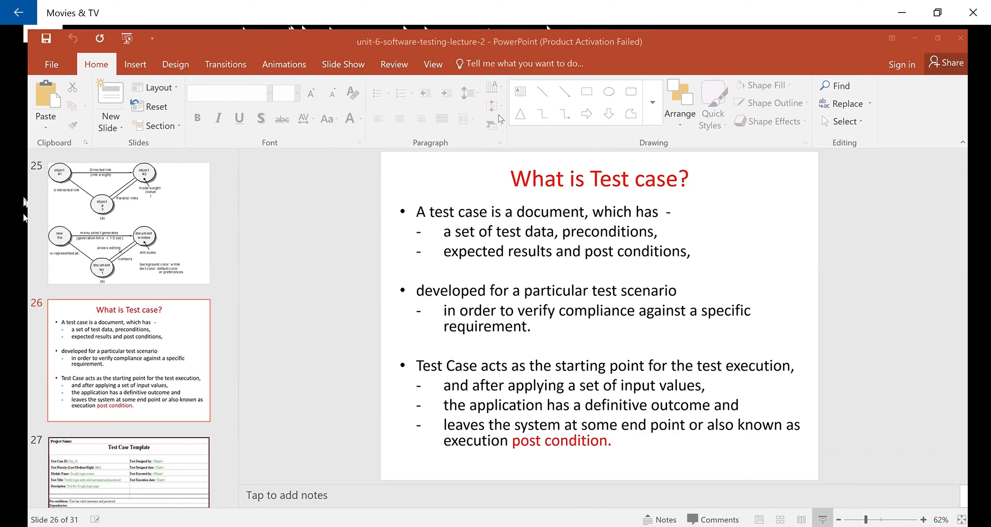
pyautogui.moveTo(796, 54)
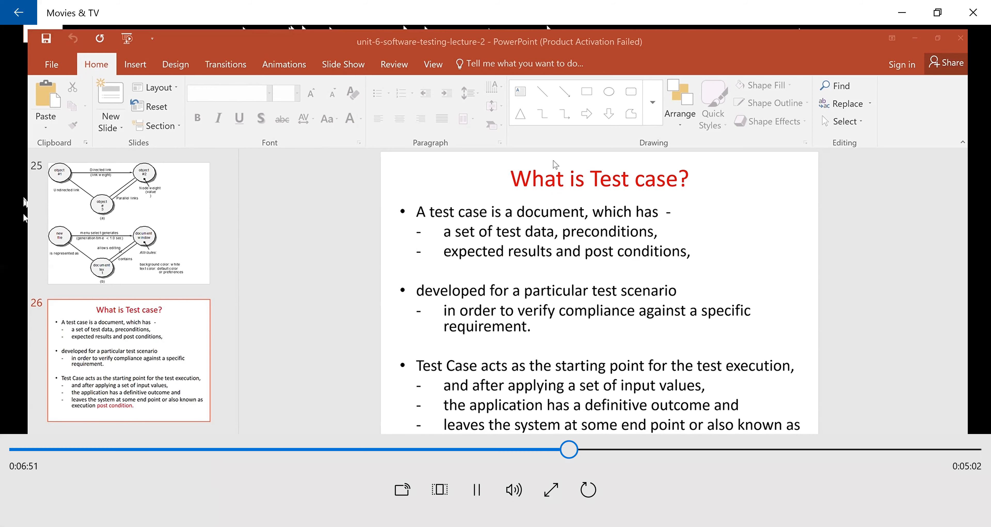
pyautogui.moveTo(720, 166)
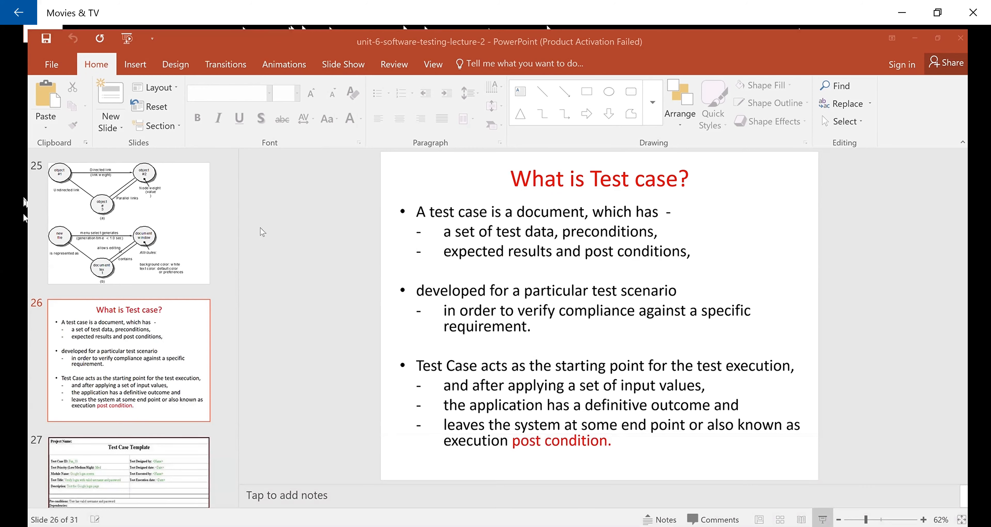
pyautogui.moveTo(383, 236)
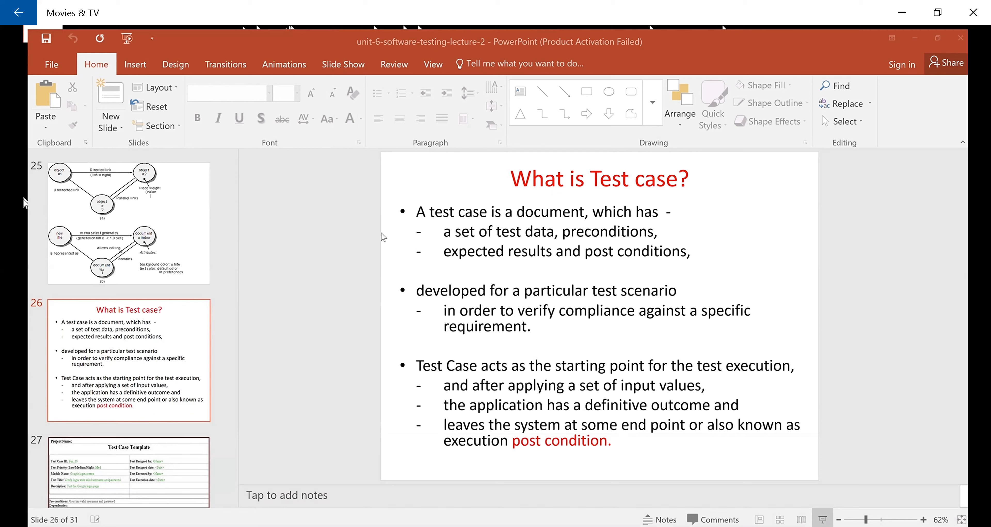
pyautogui.moveTo(25, 216)
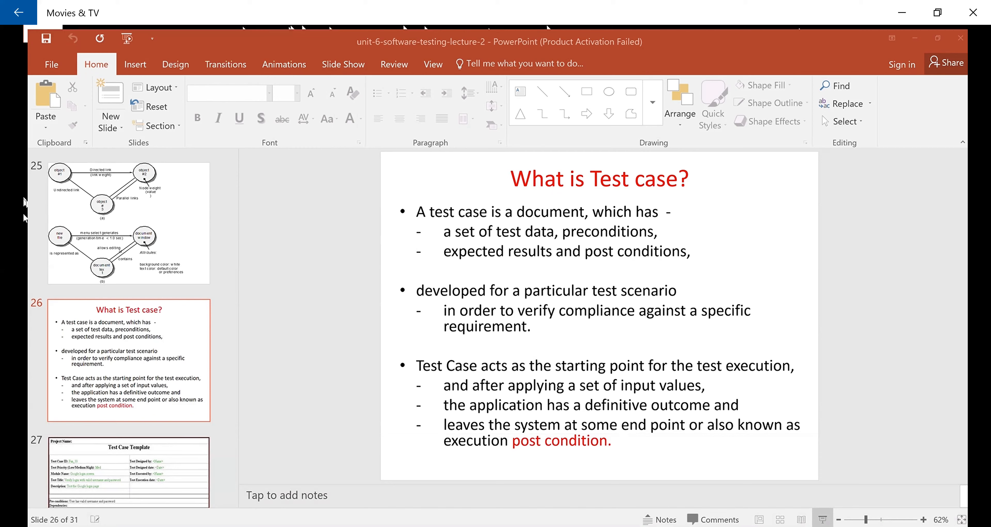
pyautogui.moveTo(228, 144)
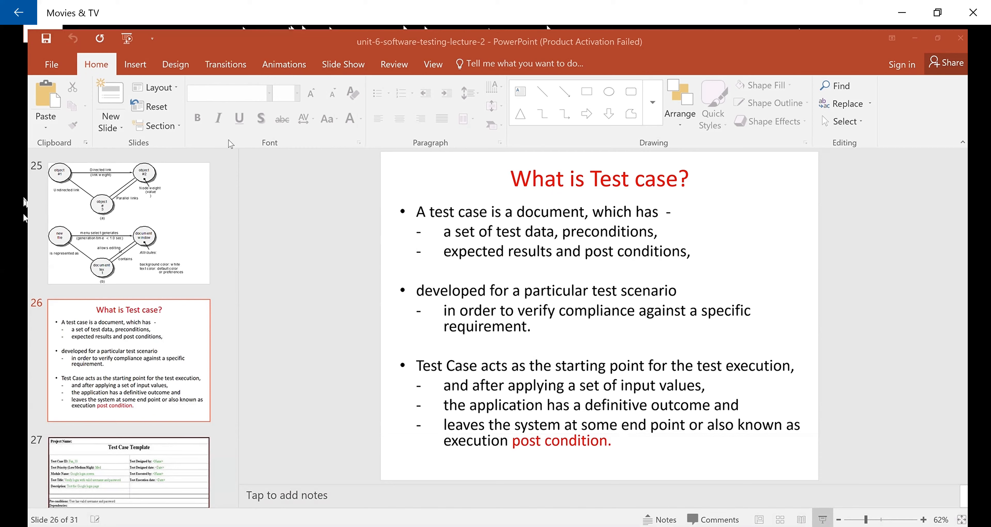
pyautogui.moveTo(569, 247)
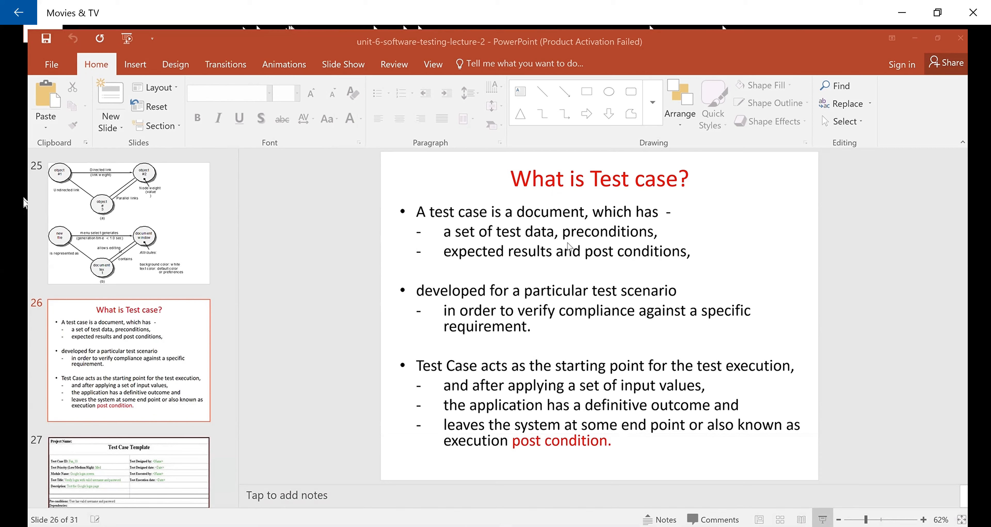
pyautogui.moveTo(246, 335)
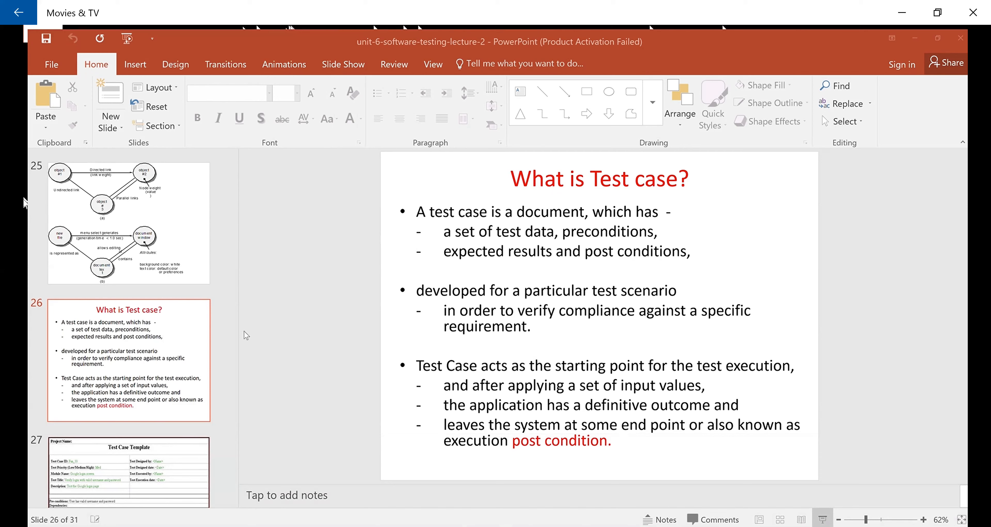
pyautogui.moveTo(305, 338)
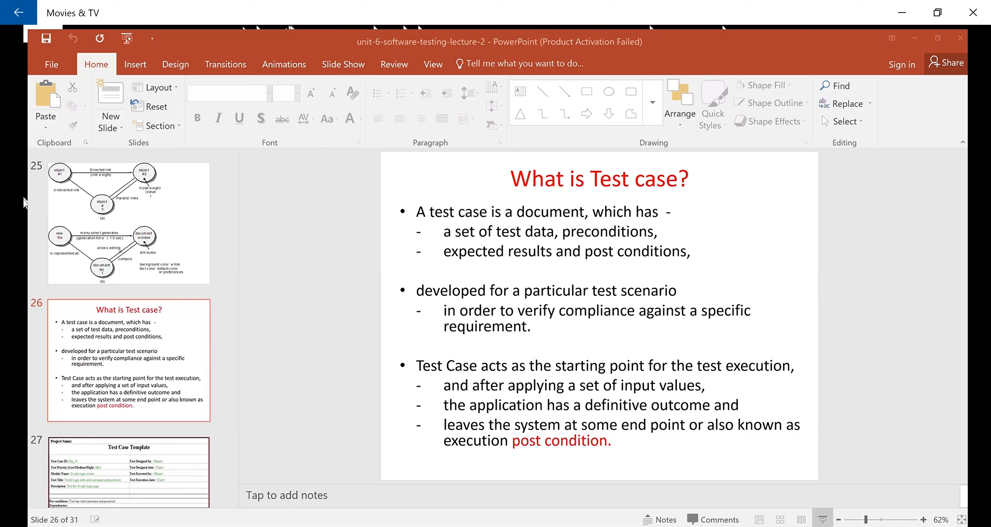
pyautogui.moveTo(396, 280)
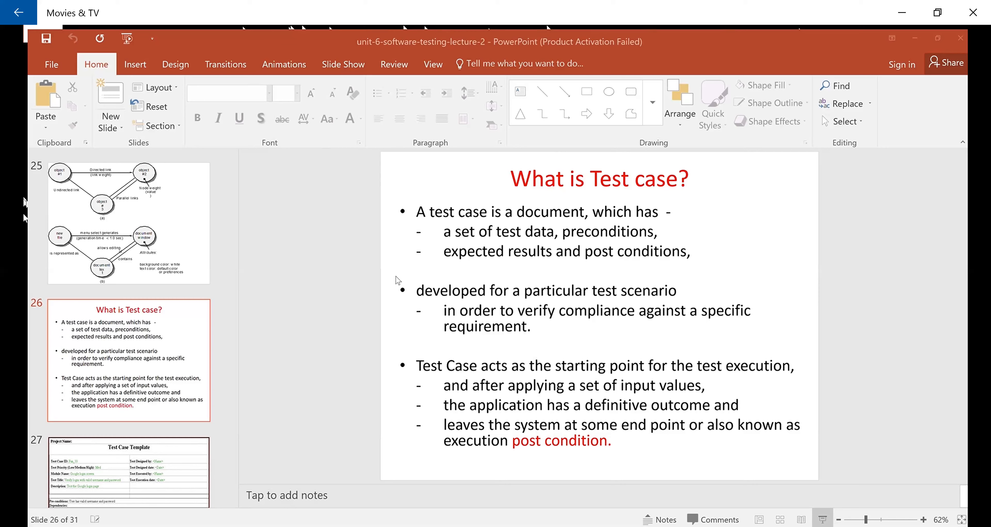
pyautogui.moveTo(311, 409)
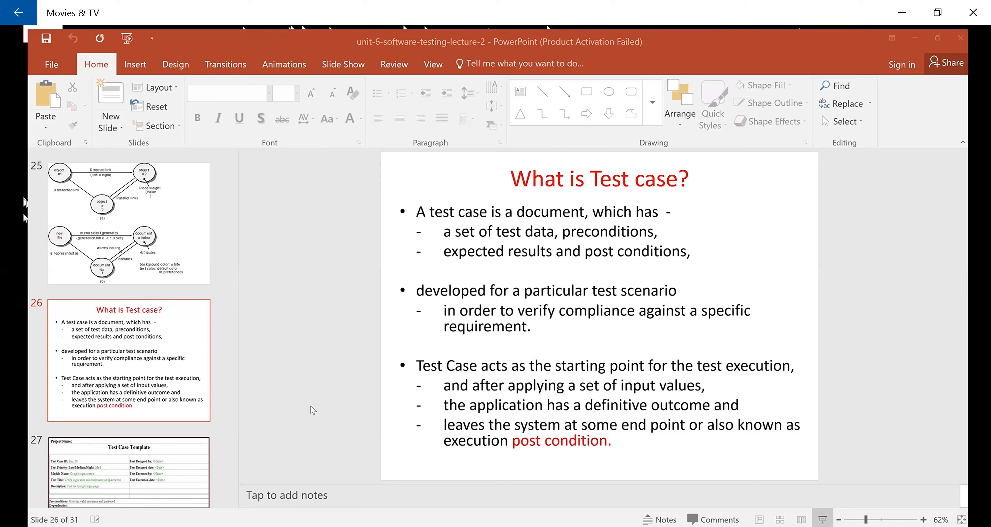
pyautogui.moveTo(190, 487)
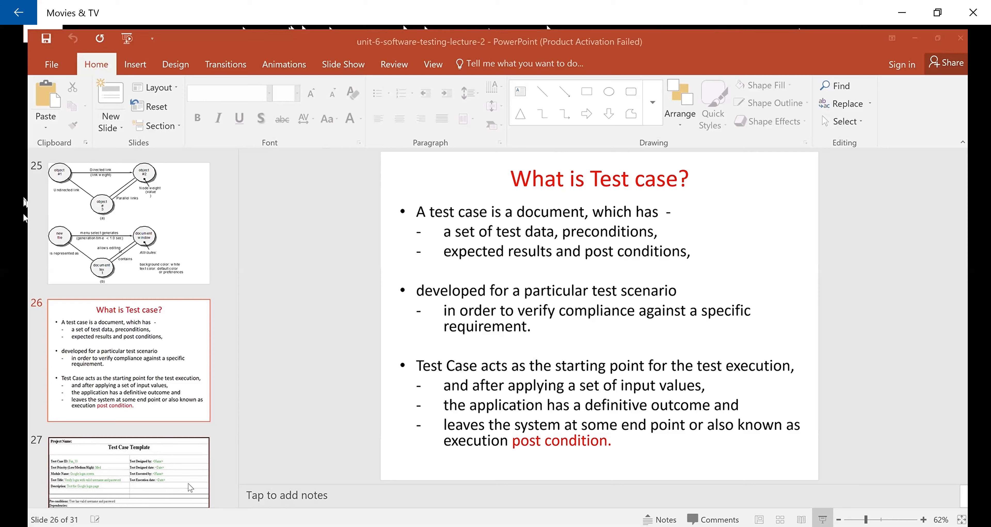
pyautogui.moveTo(262, 454)
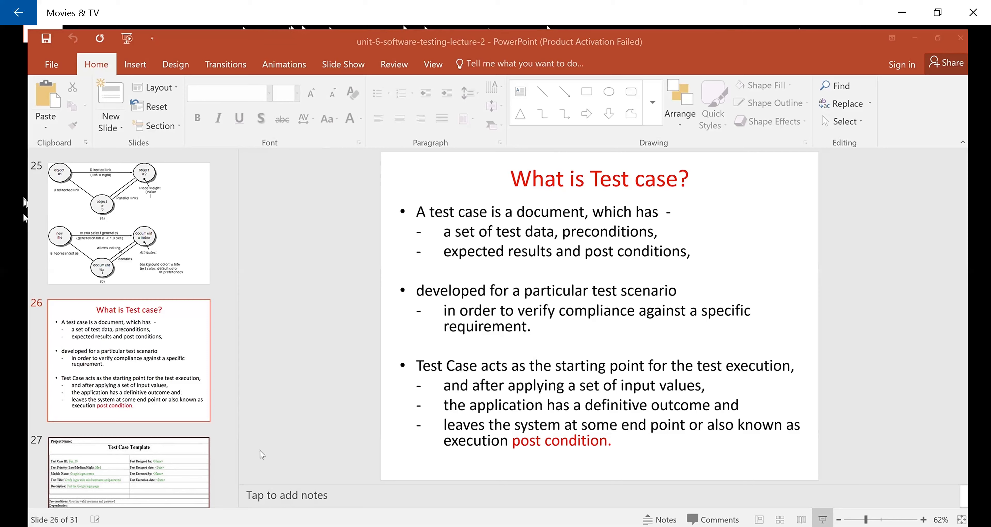
pyautogui.moveTo(755, 421)
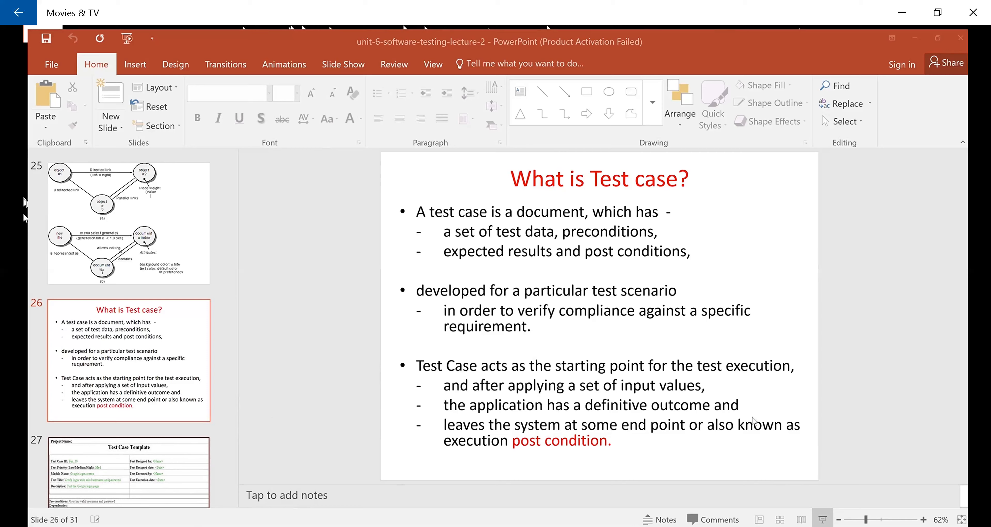
pyautogui.moveTo(319, 427)
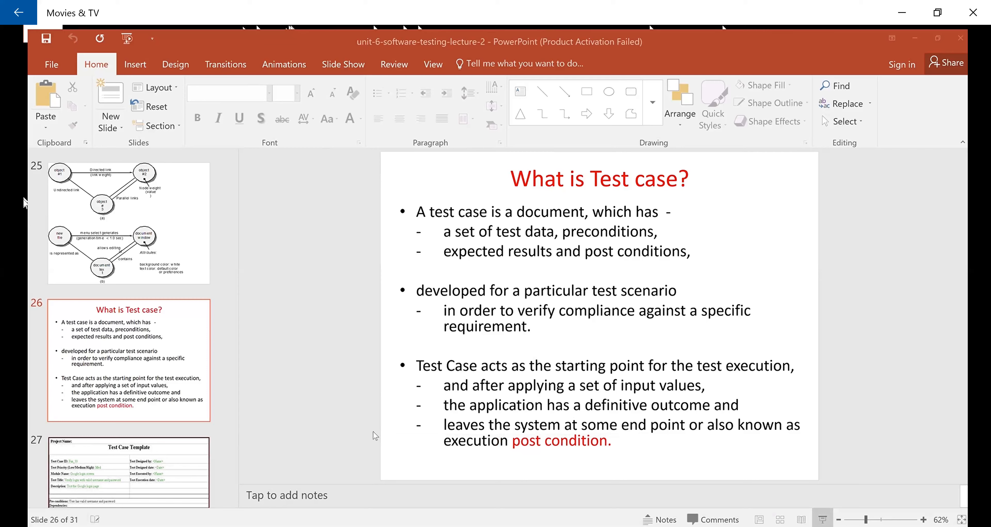
pyautogui.moveTo(620, 475)
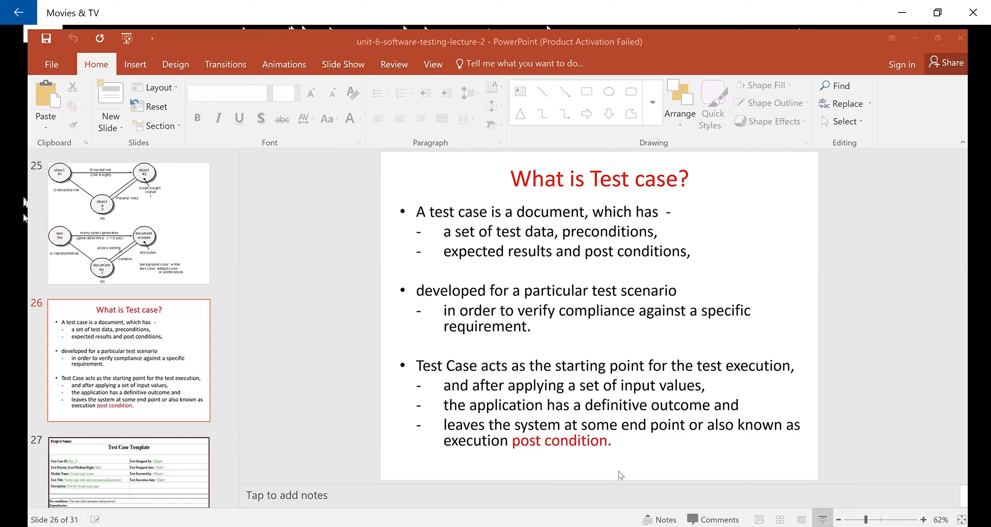
pyautogui.moveTo(696, 421)
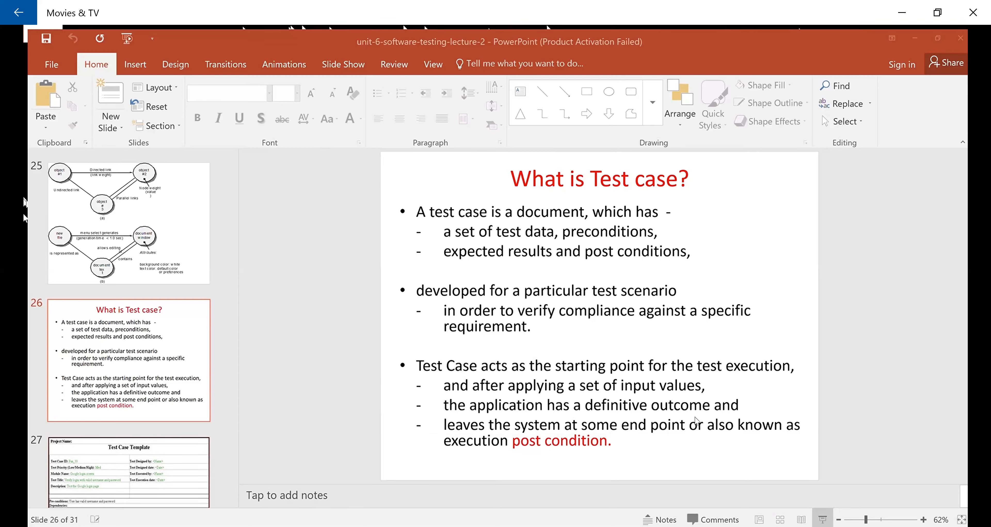
pyautogui.moveTo(492, 462)
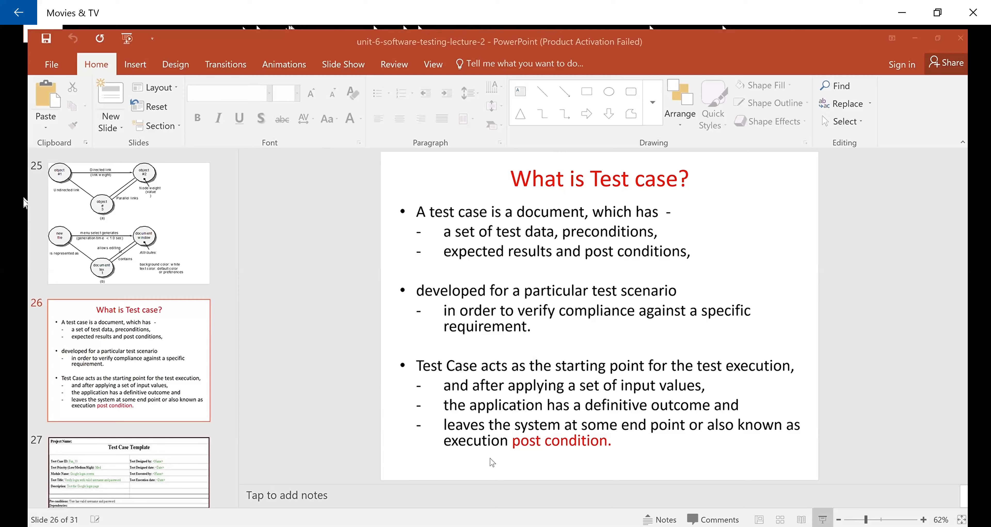
pyautogui.moveTo(410, 462)
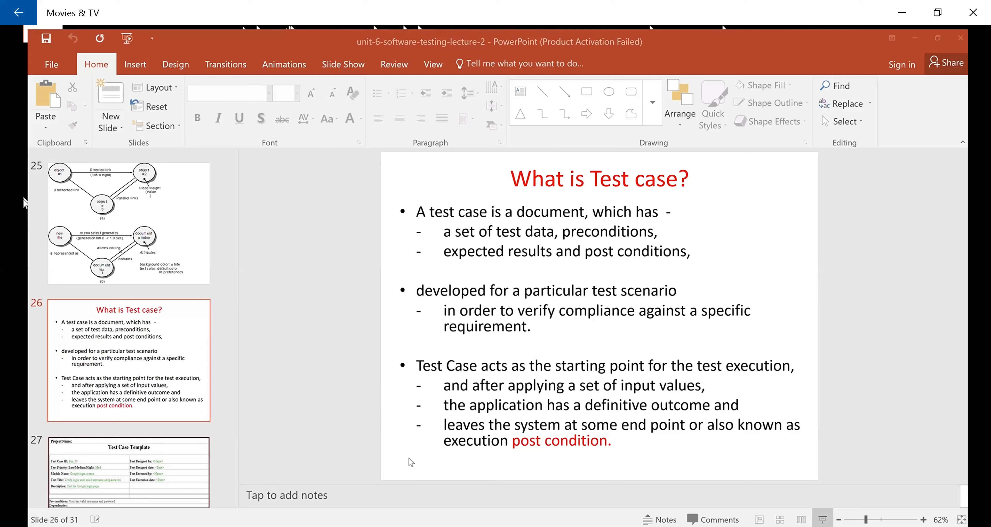
pyautogui.moveTo(396, 469)
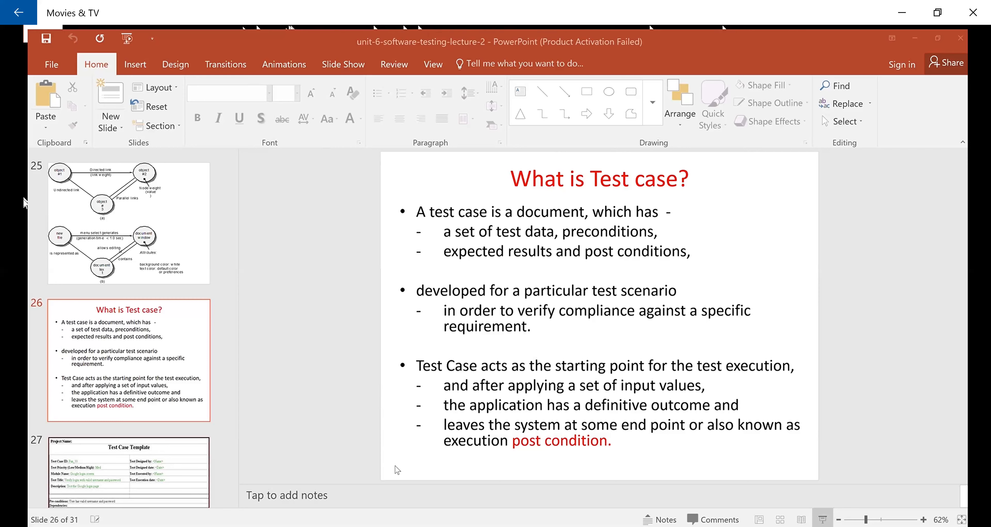
pyautogui.moveTo(377, 487)
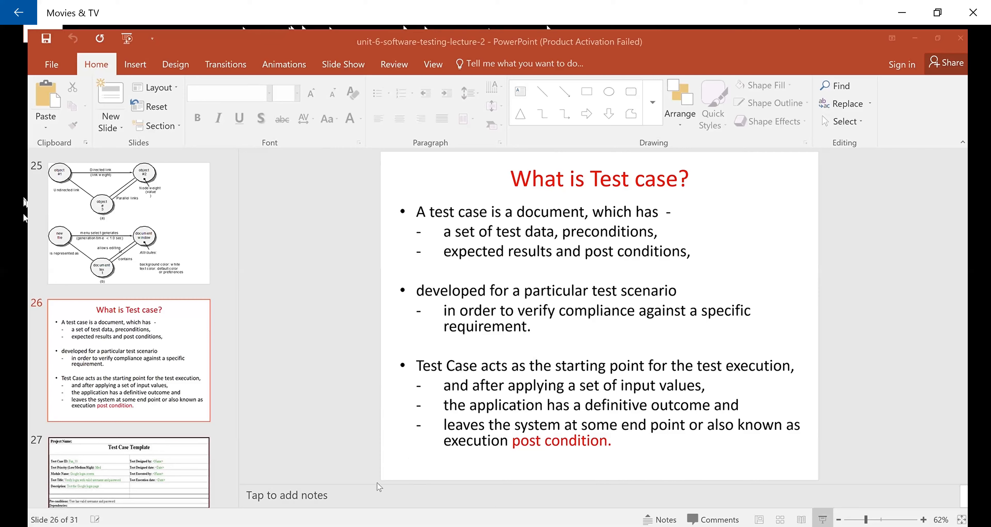
pyautogui.moveTo(498, 479)
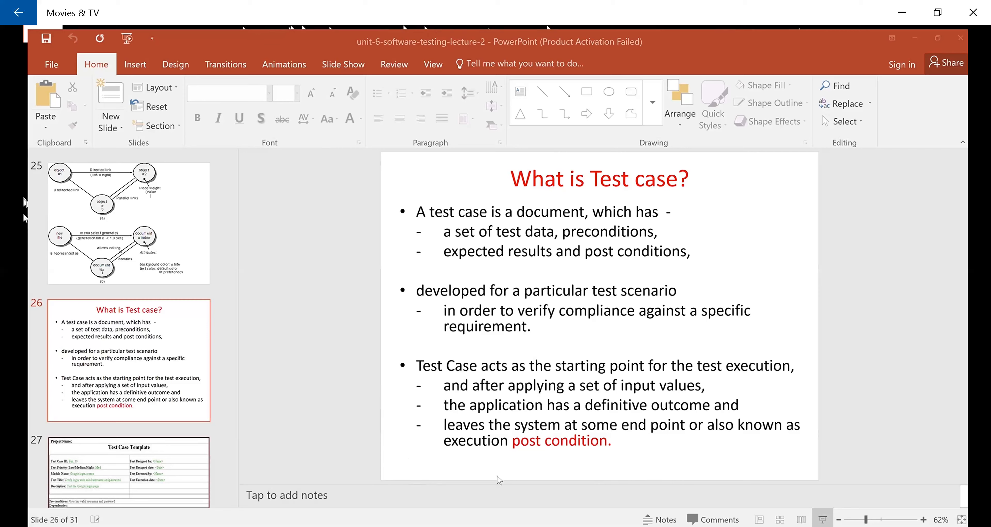
pyautogui.moveTo(231, 442)
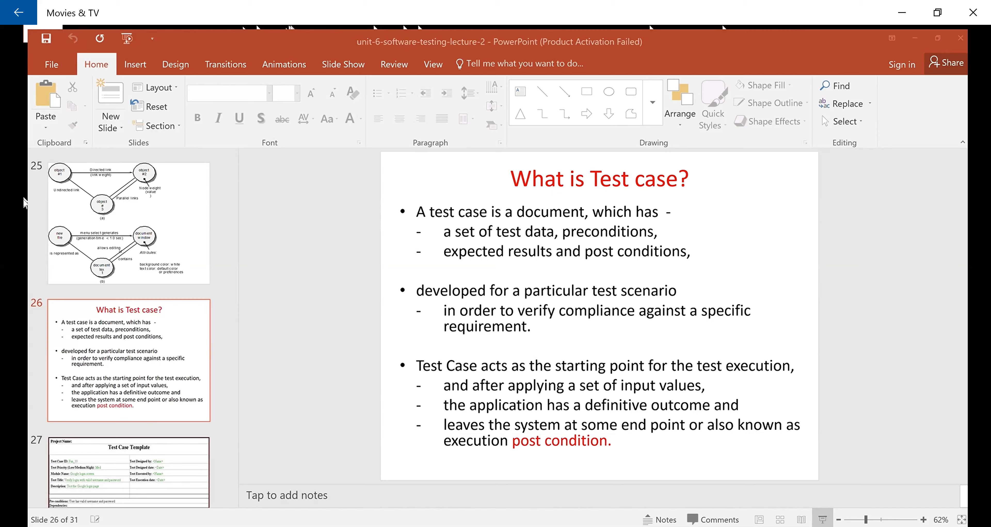
pyautogui.moveTo(701, 285)
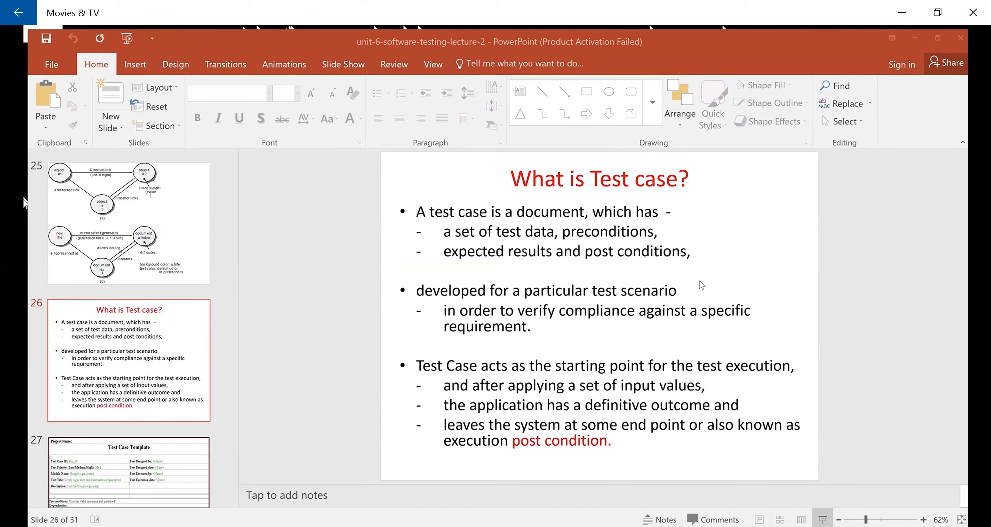
pyautogui.moveTo(710, 321)
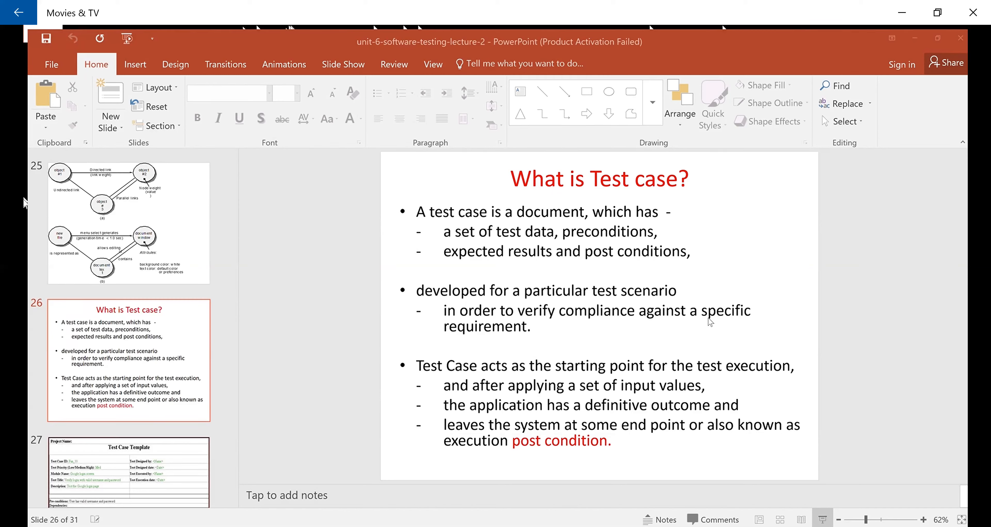
pyautogui.moveTo(799, 218)
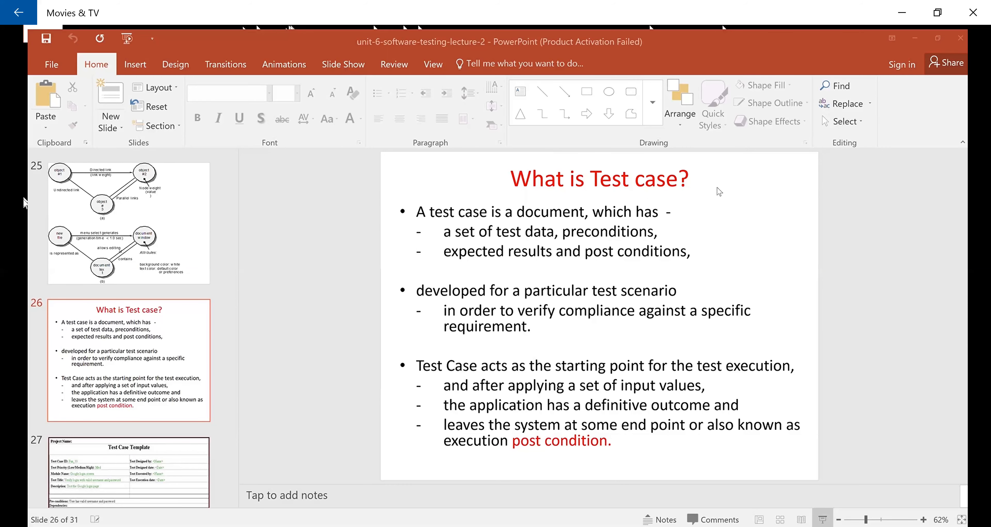
pyautogui.moveTo(660, 301)
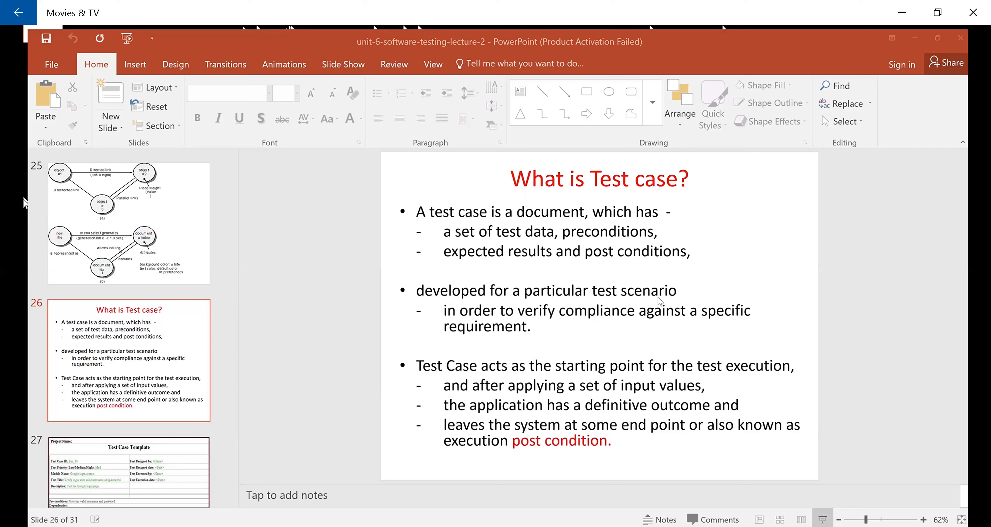
pyautogui.moveTo(789, 344)
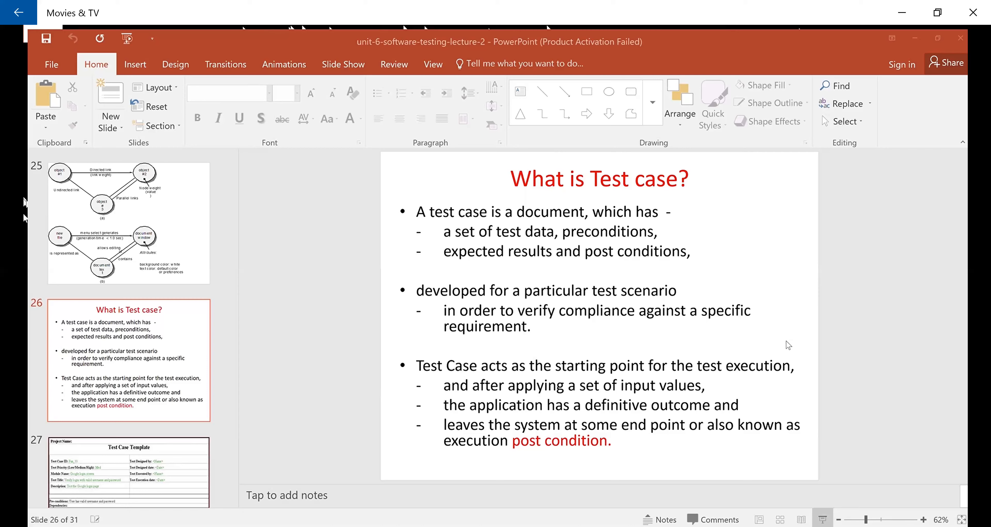
pyautogui.moveTo(749, 293)
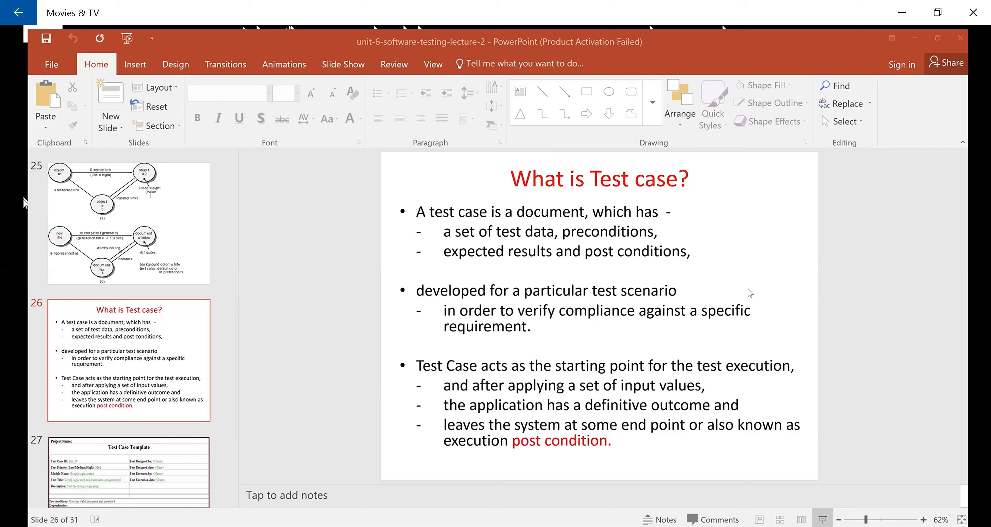
pyautogui.moveTo(773, 354)
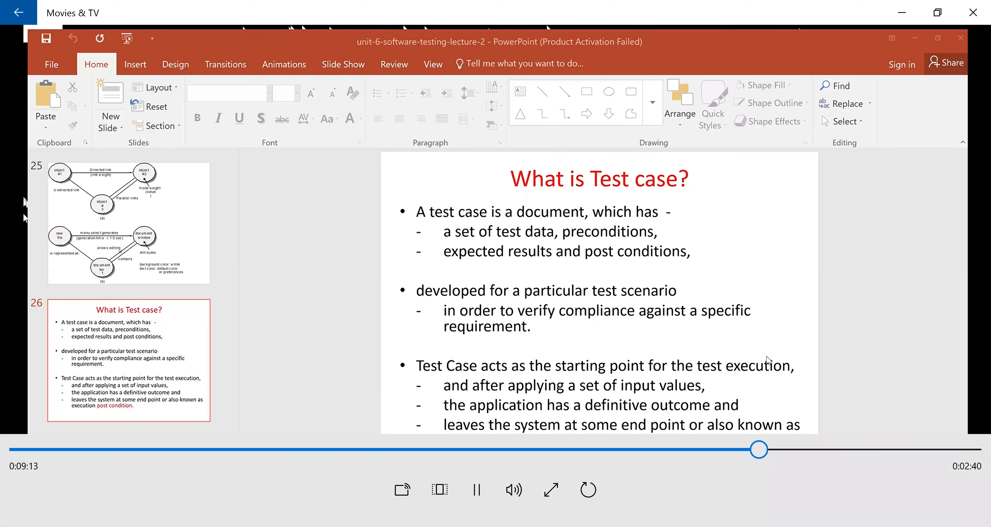
pyautogui.moveTo(650, 345)
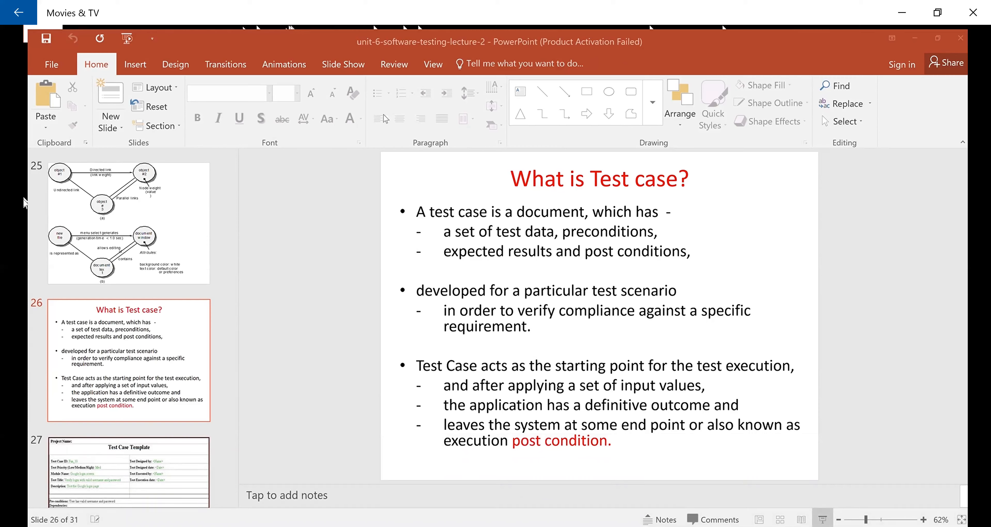
pyautogui.moveTo(315, 149)
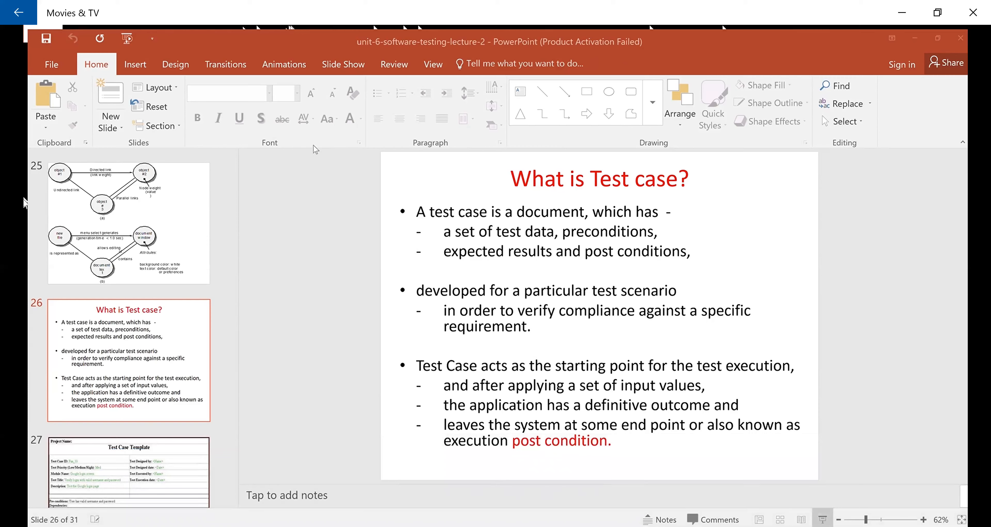